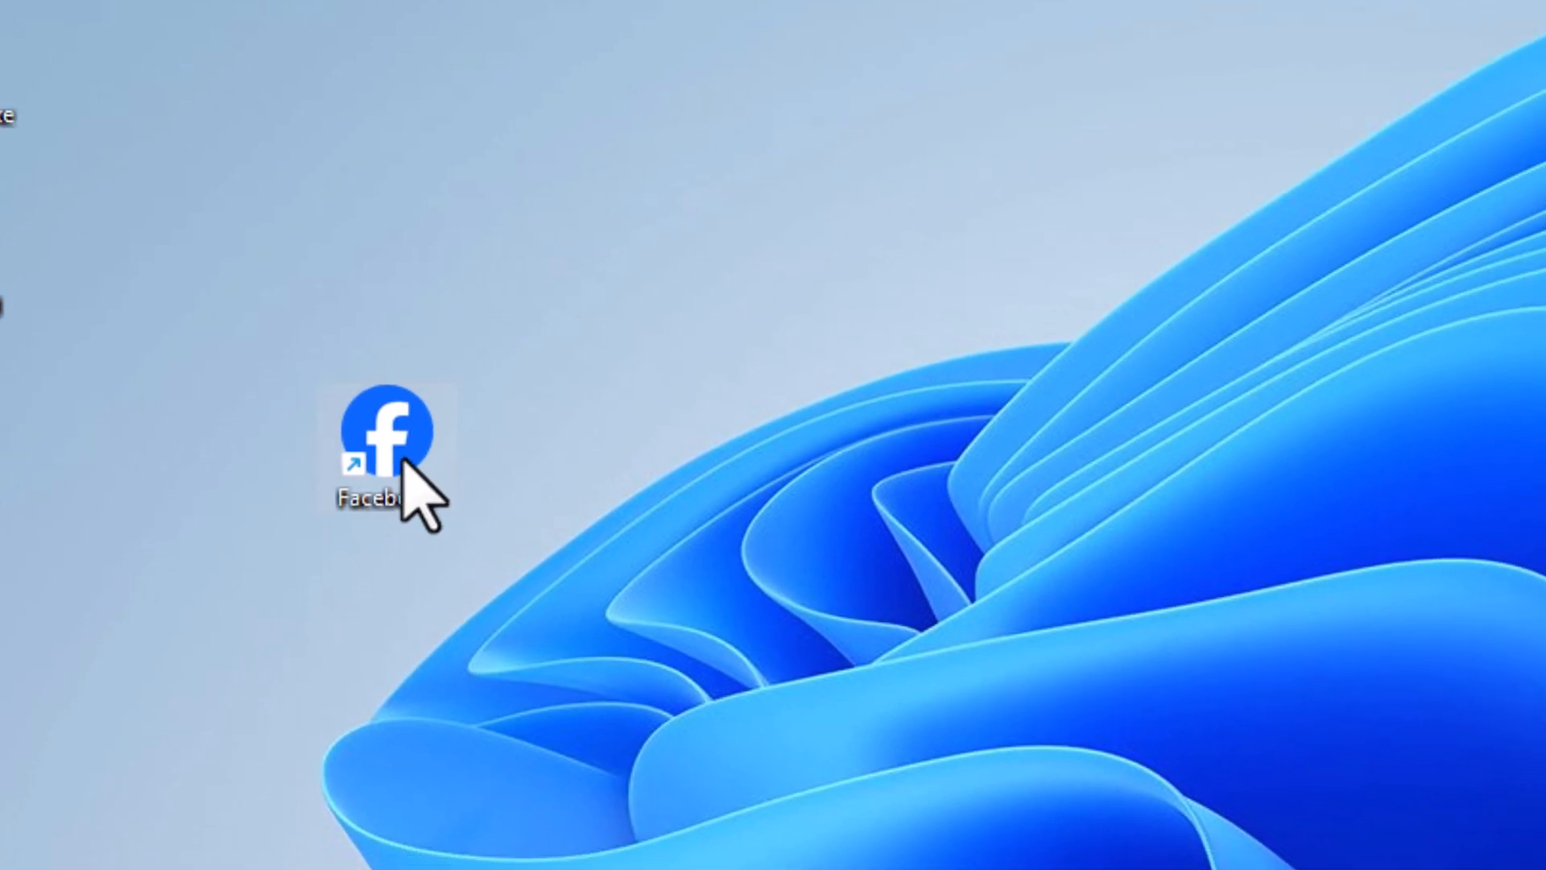
Launch and close the Facebook app, then delete its shortcut from the desktop
double_click(389, 434)
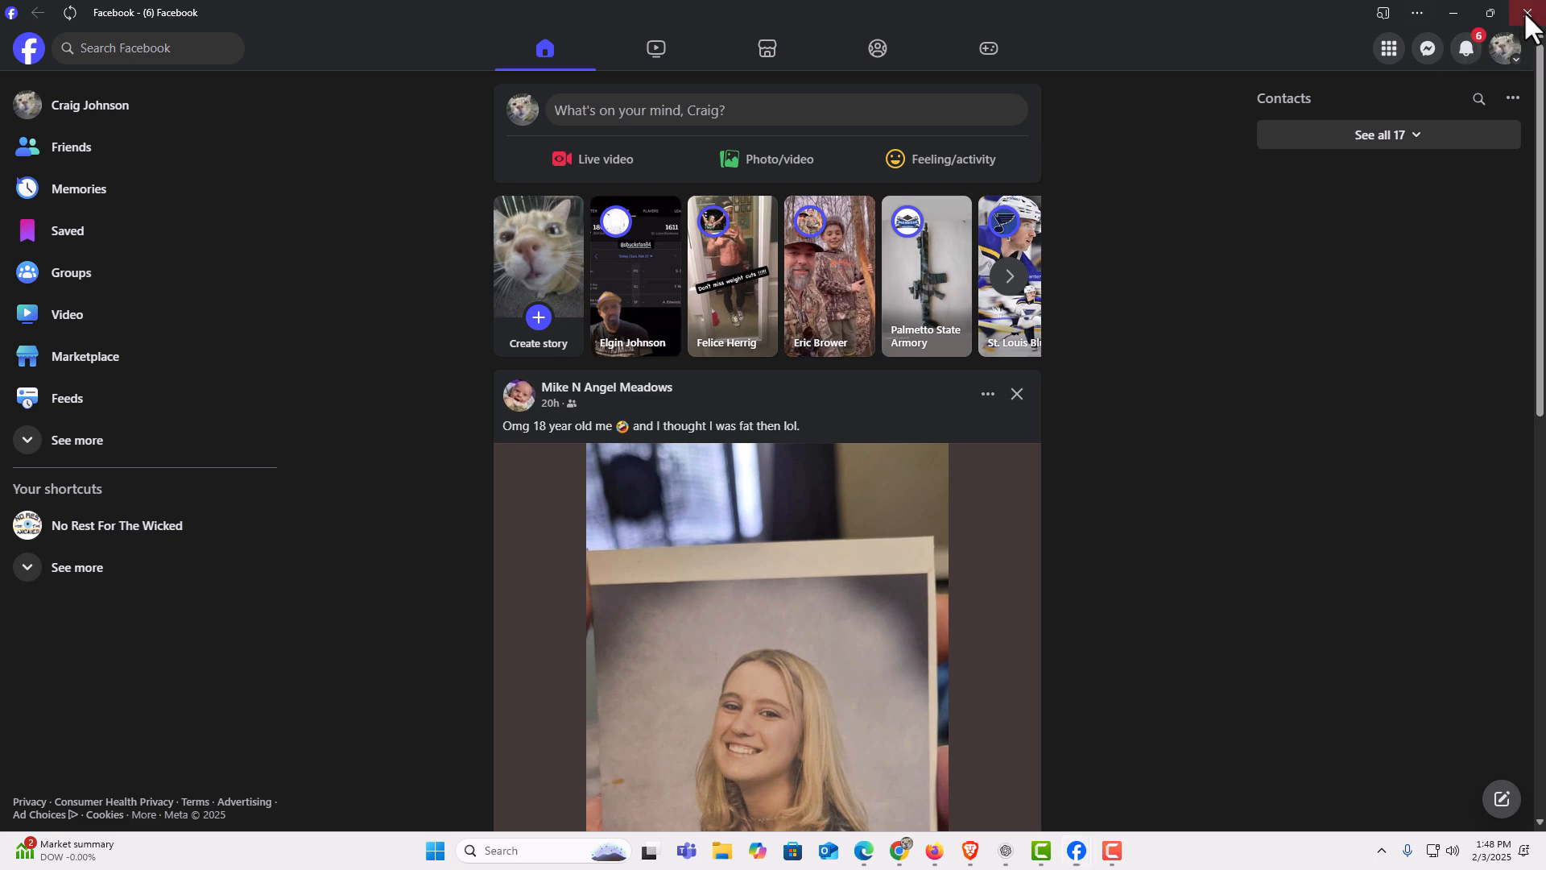
left_click(1533, 13)
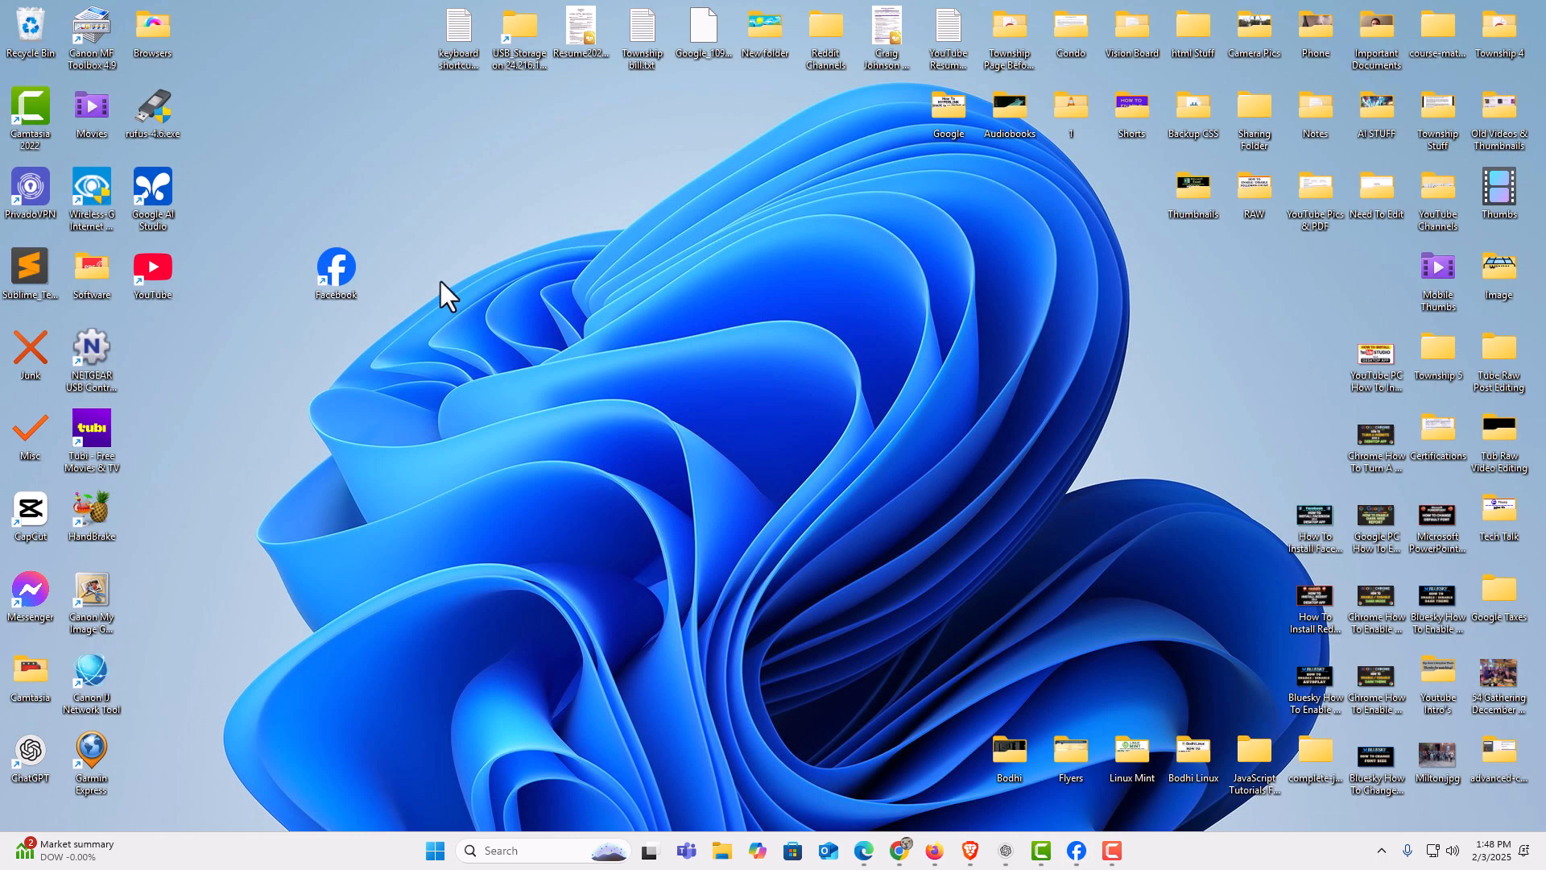
right_click(335, 276)
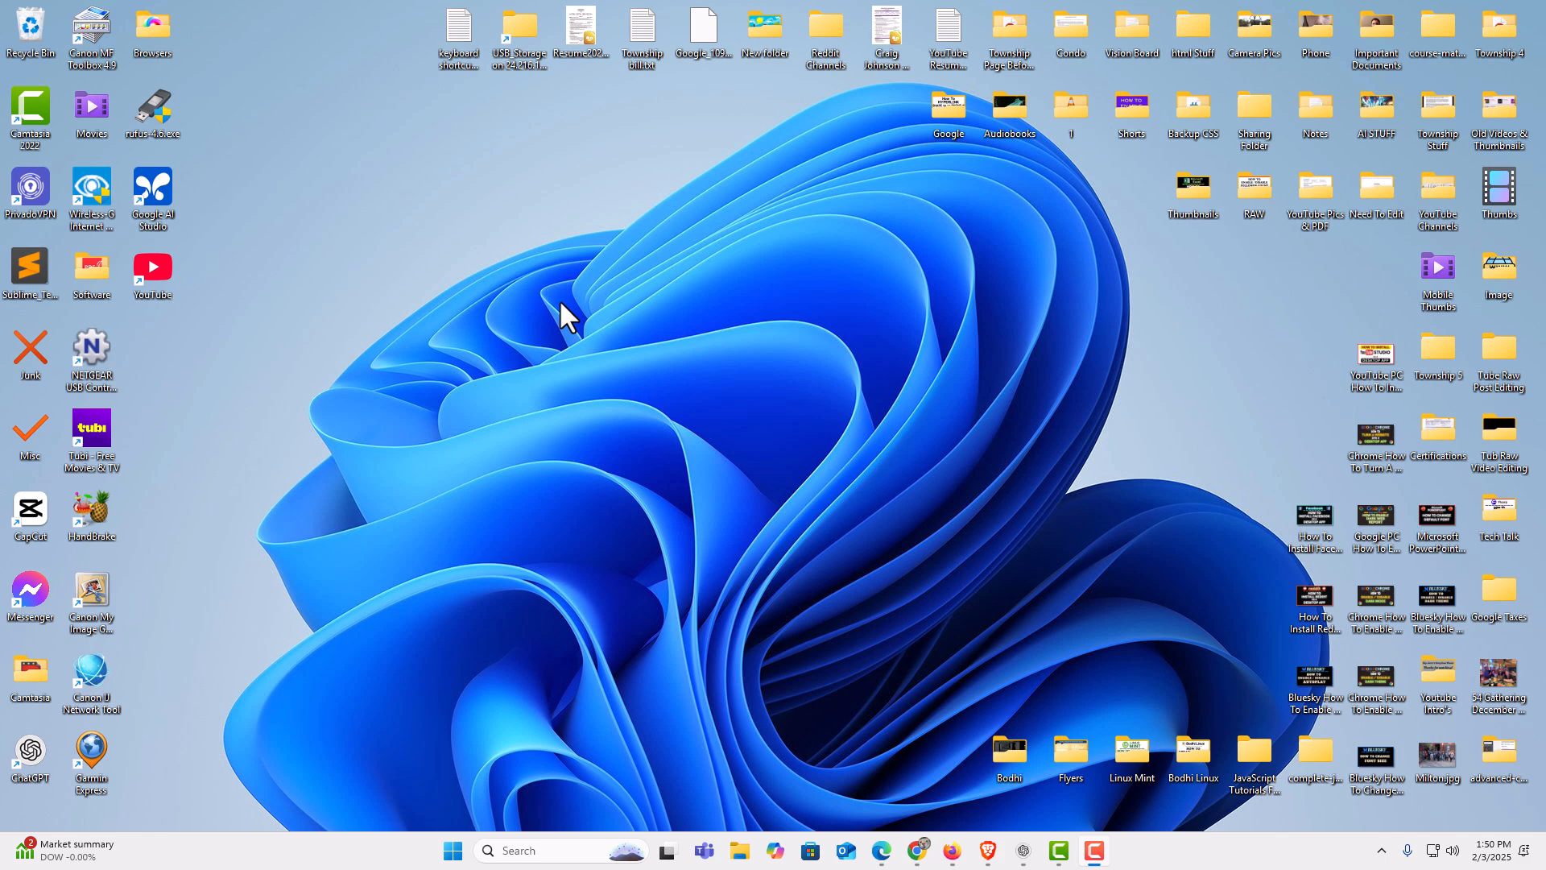
mouse_move(851, 684)
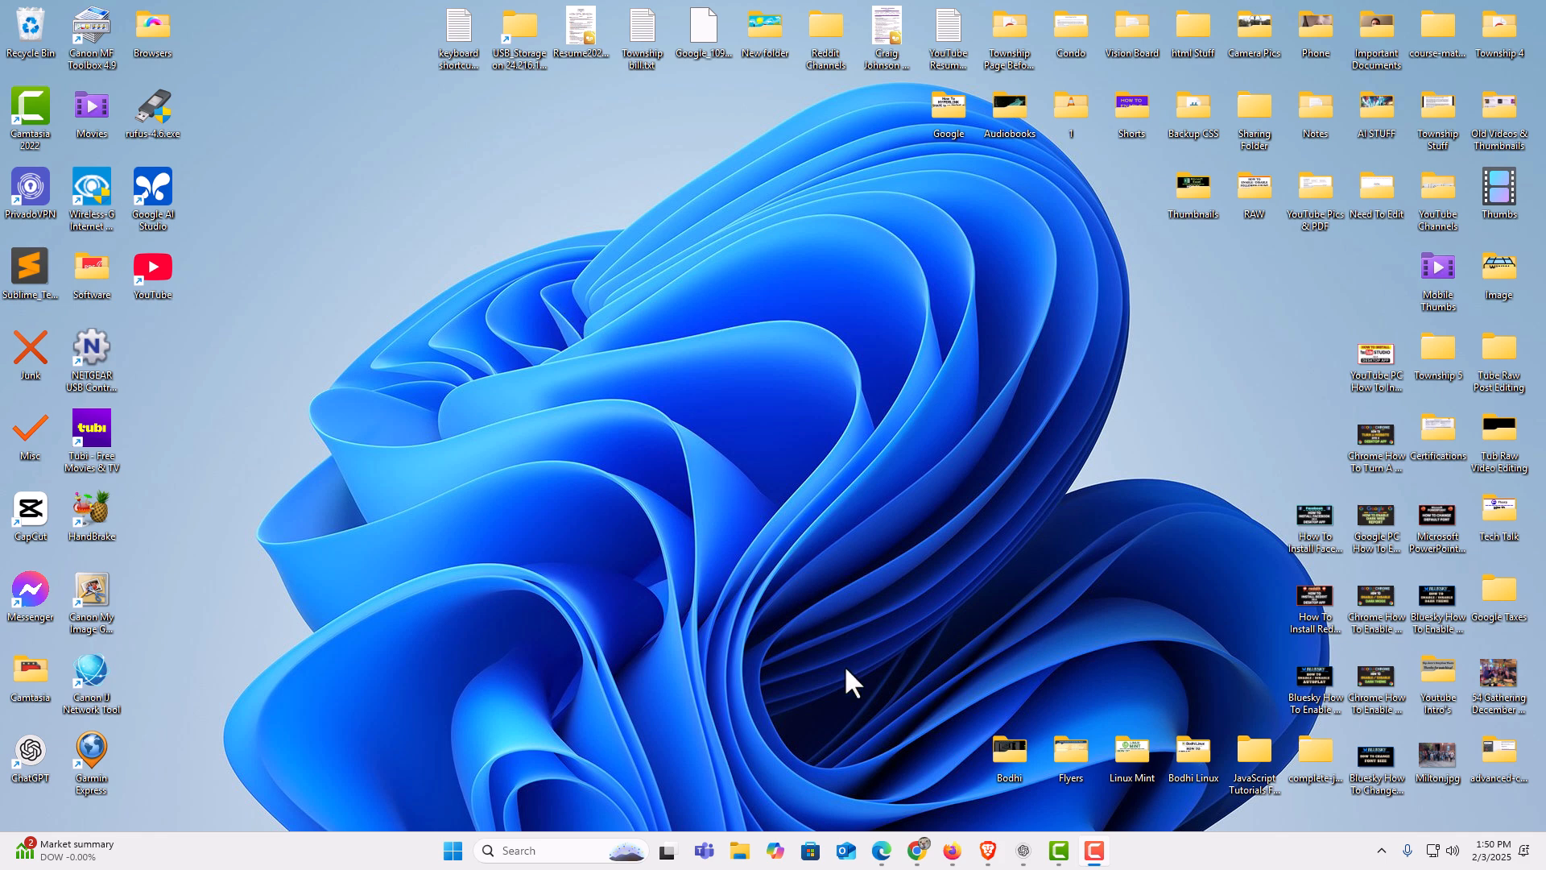
Open Facebook in Chrome and cancel its Install app prompt
left_click(917, 851)
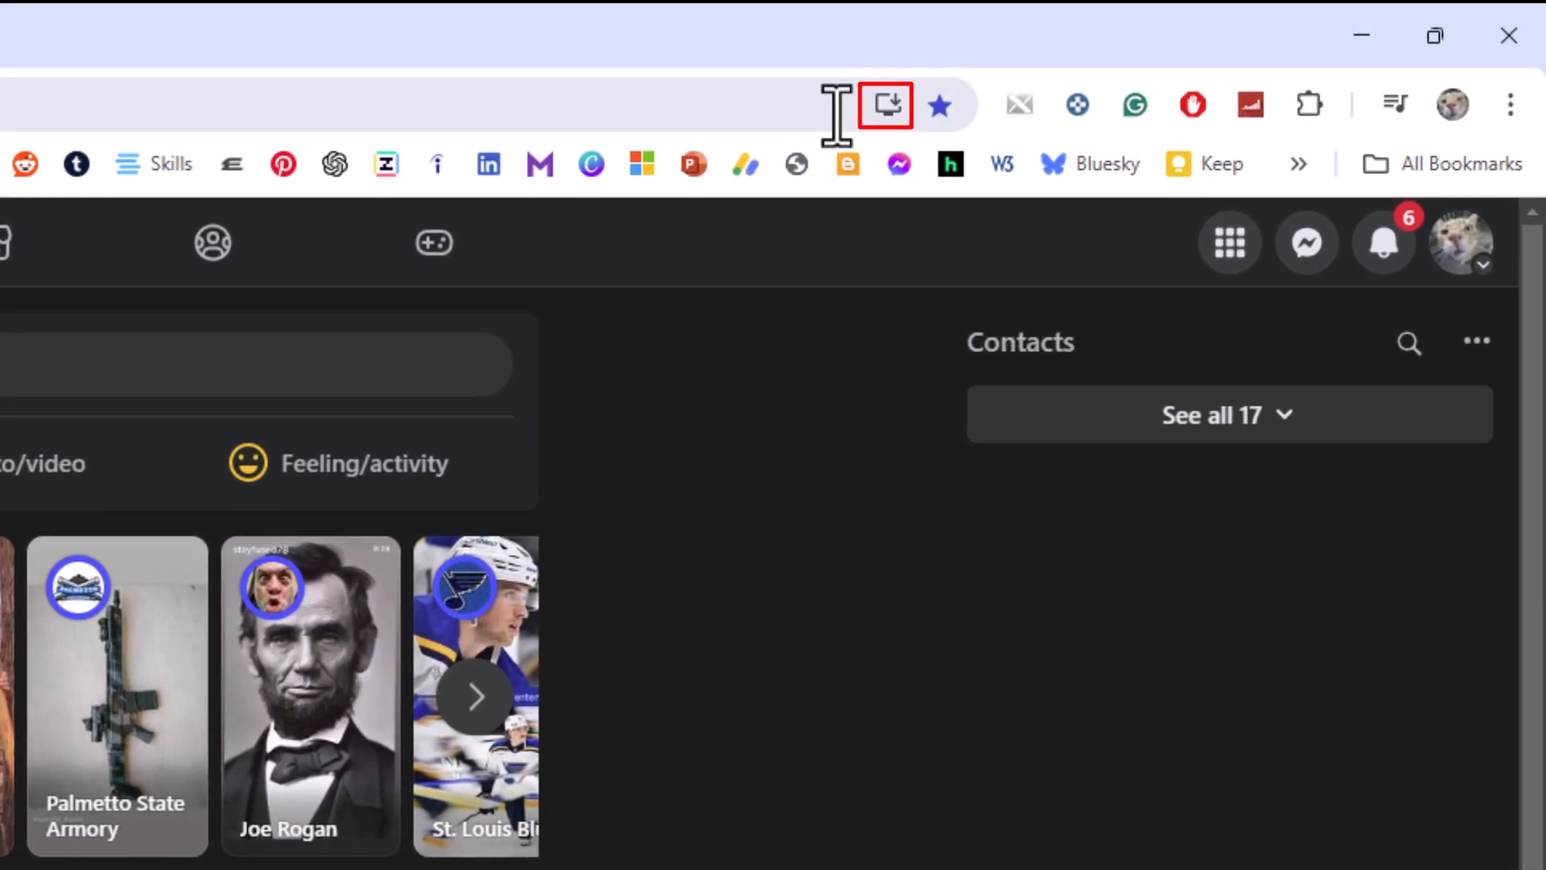
mouse_move(884, 106)
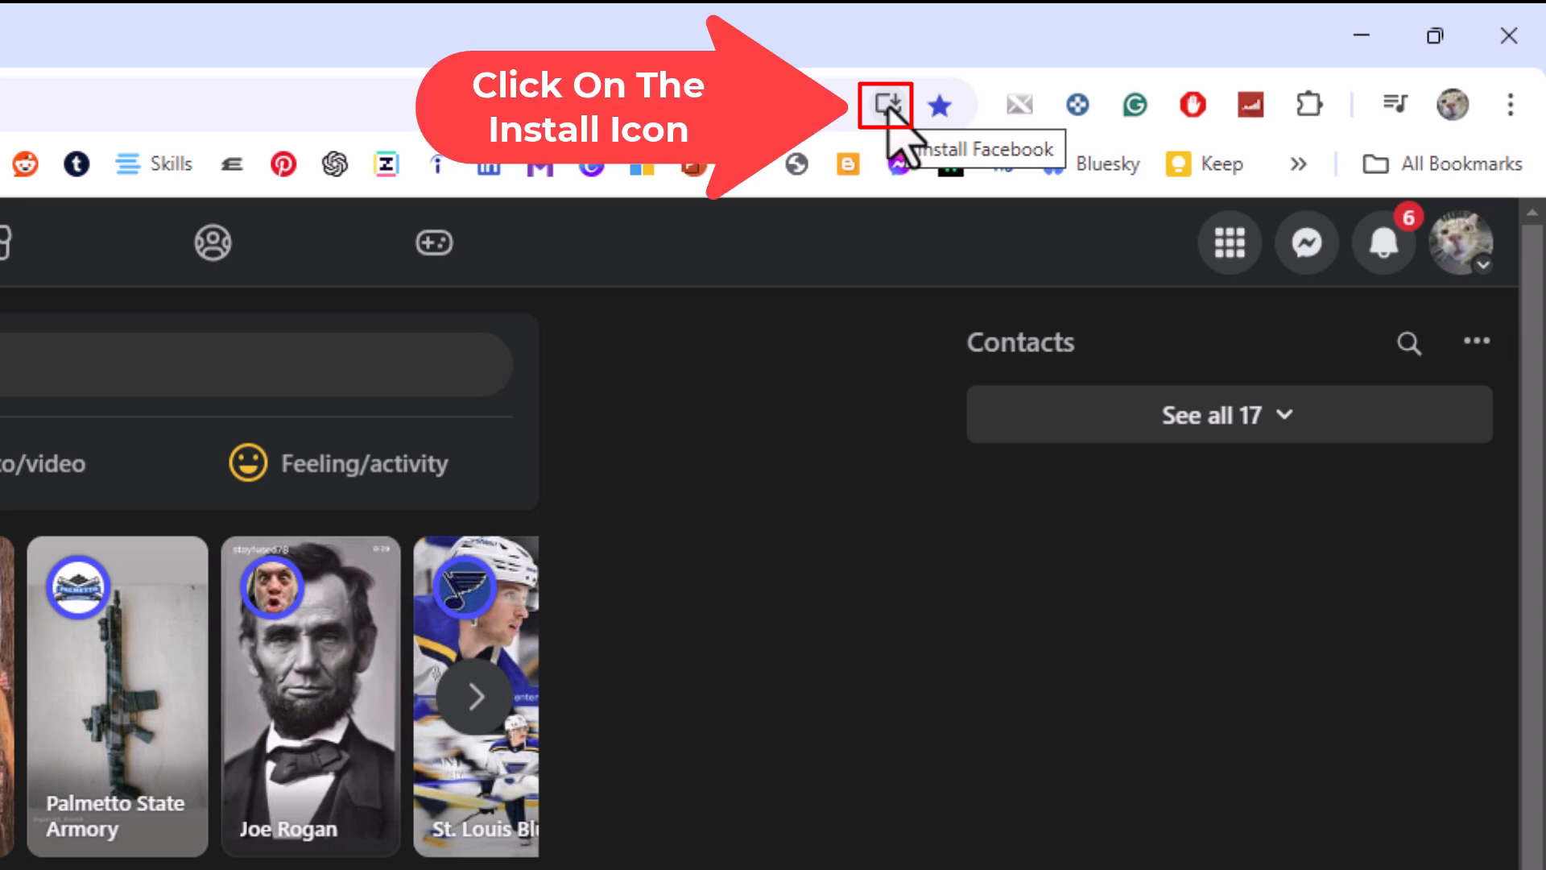
left_click(885, 103)
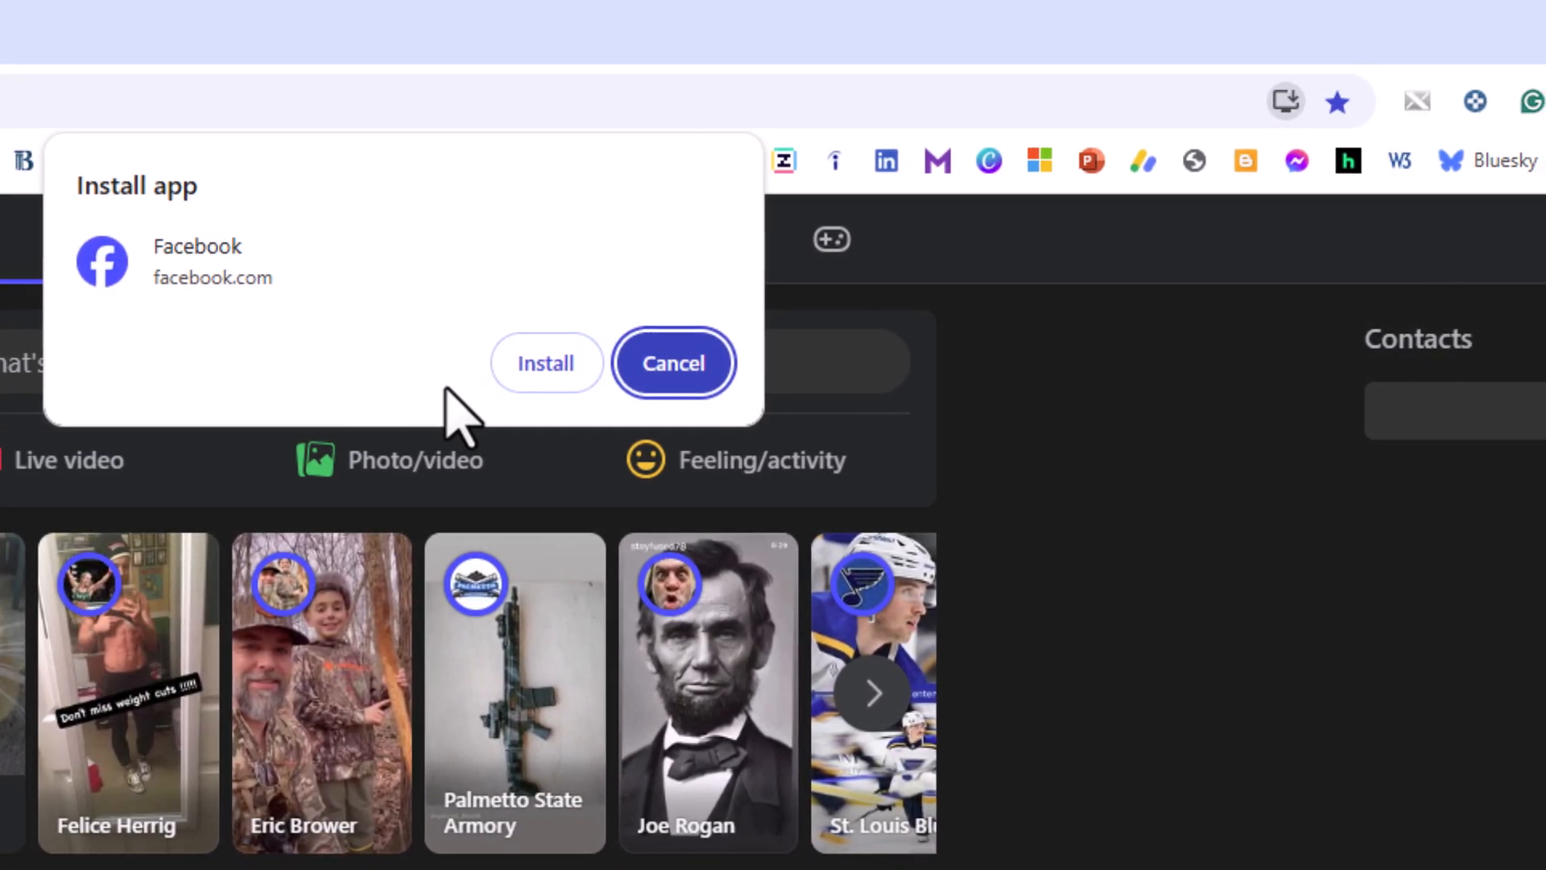
left_click(672, 361)
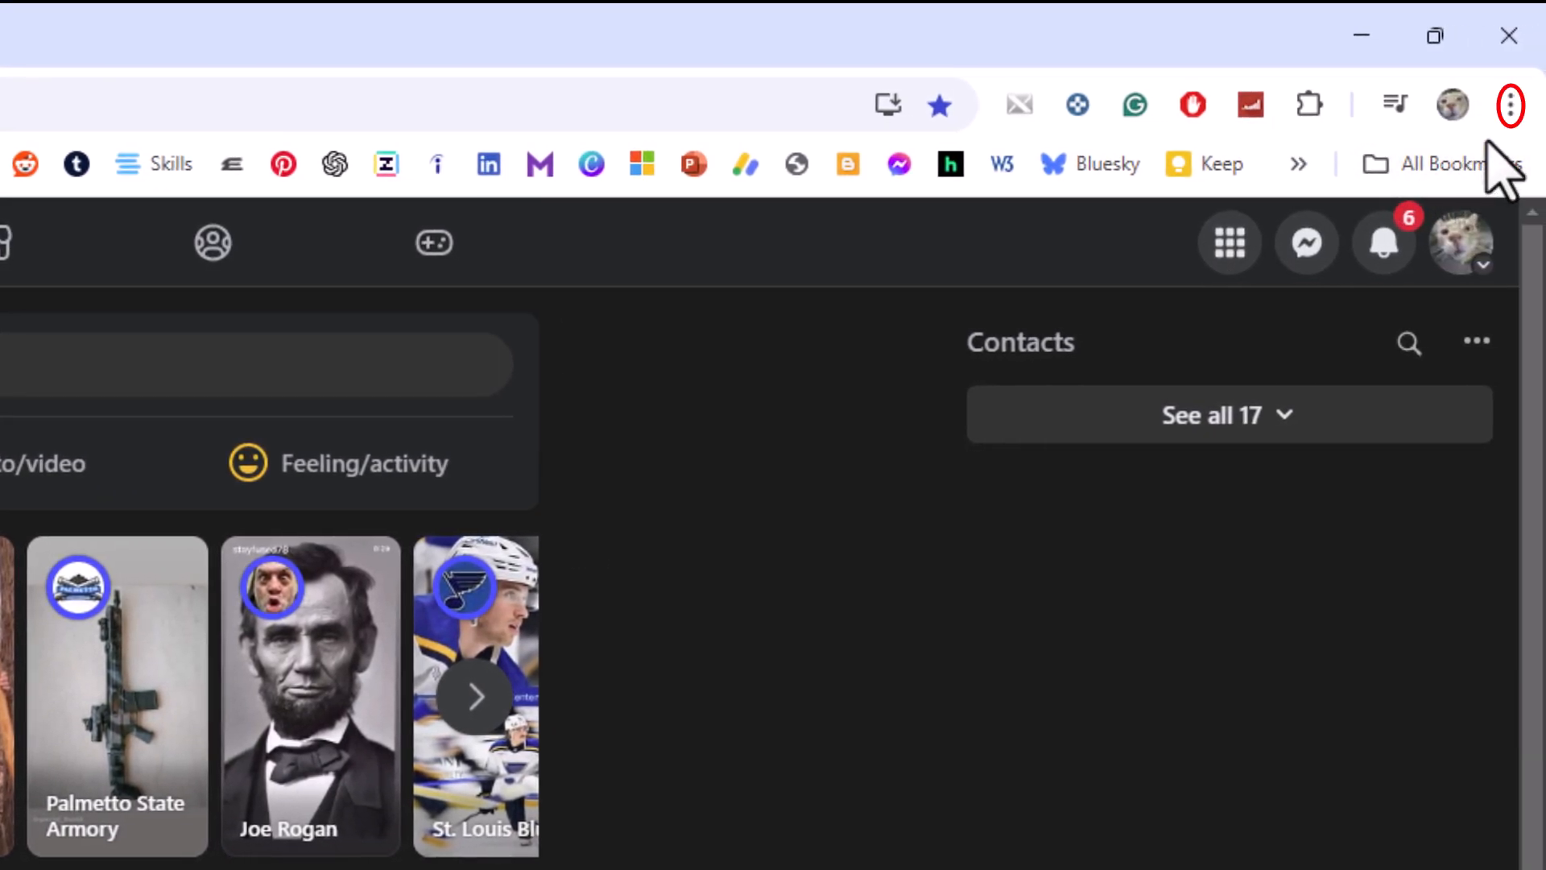
Open Chrome's Cast, save, and share submenu for the Facebook page
left_click(1510, 105)
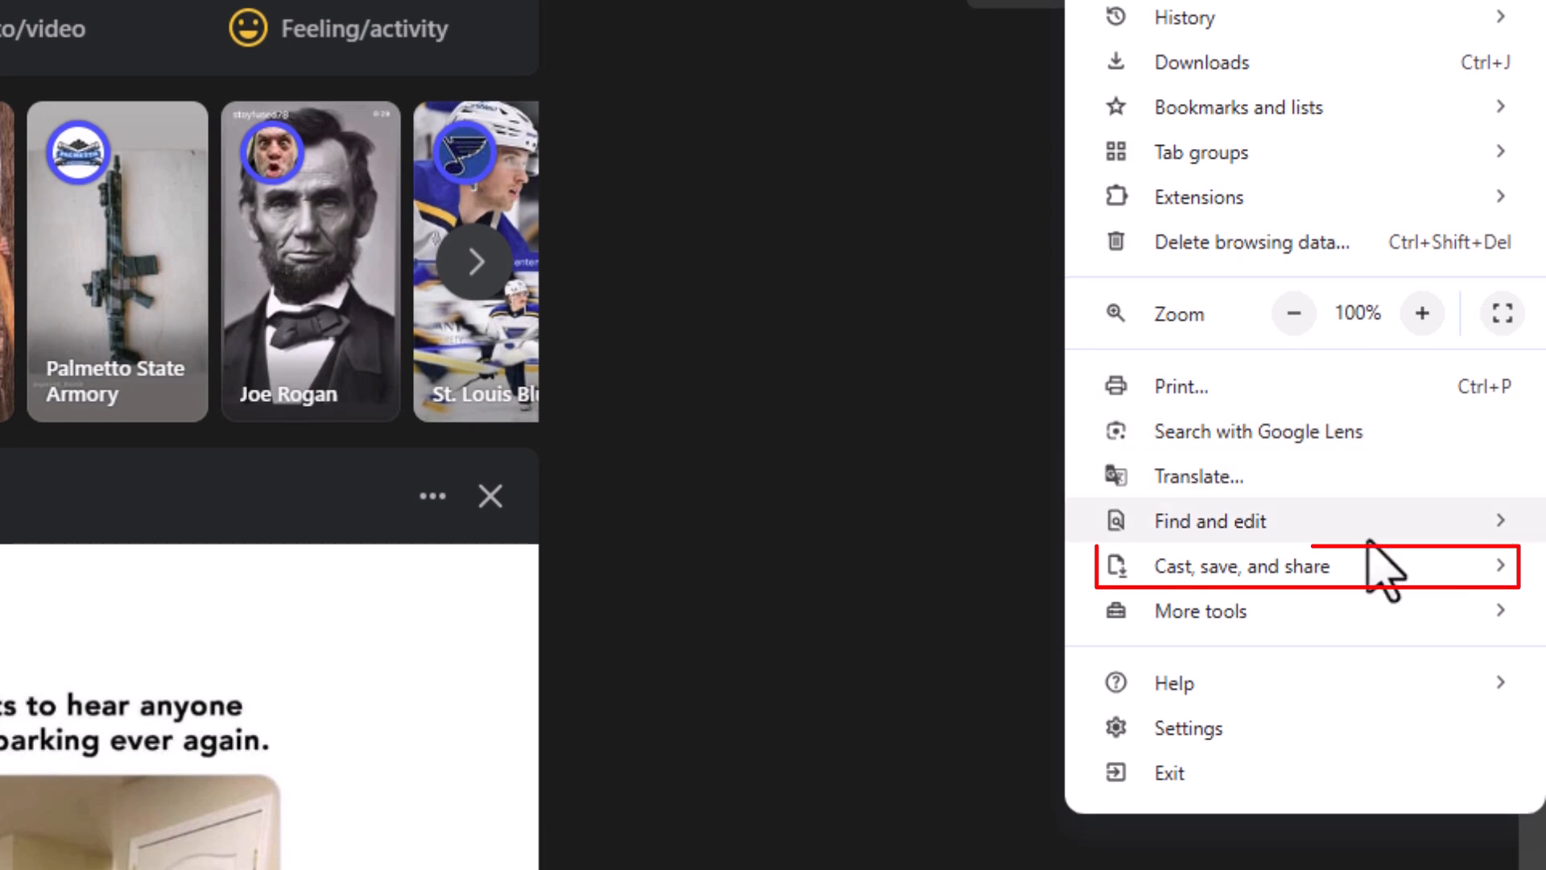
left_click(1240, 565)
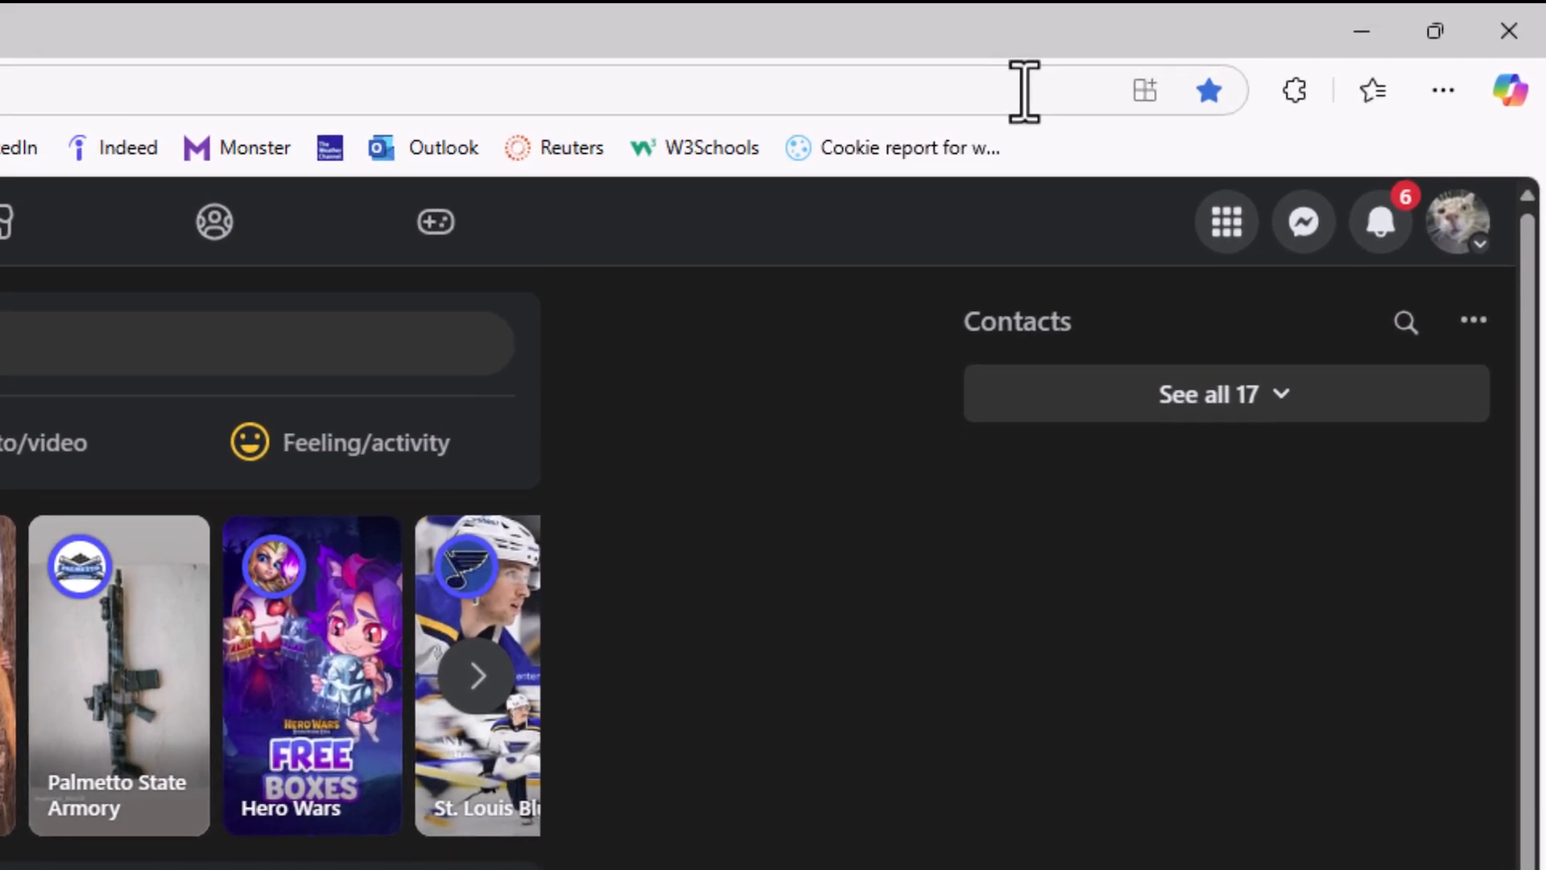
mouse_move(1144, 91)
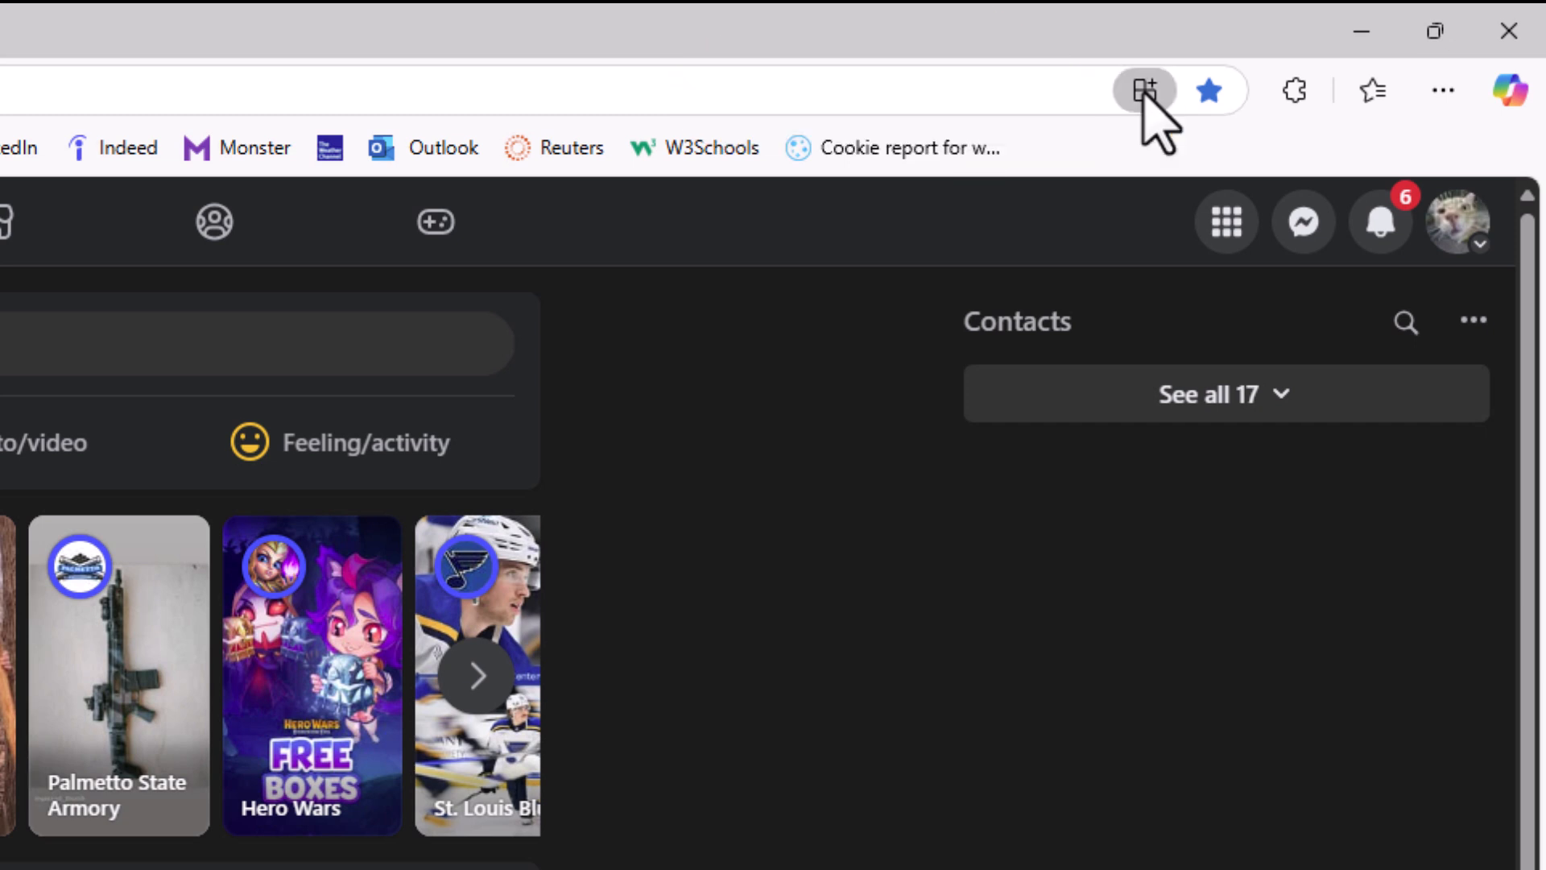
Decline Edge's App available offer for Facebook with Not now
left_click(1144, 90)
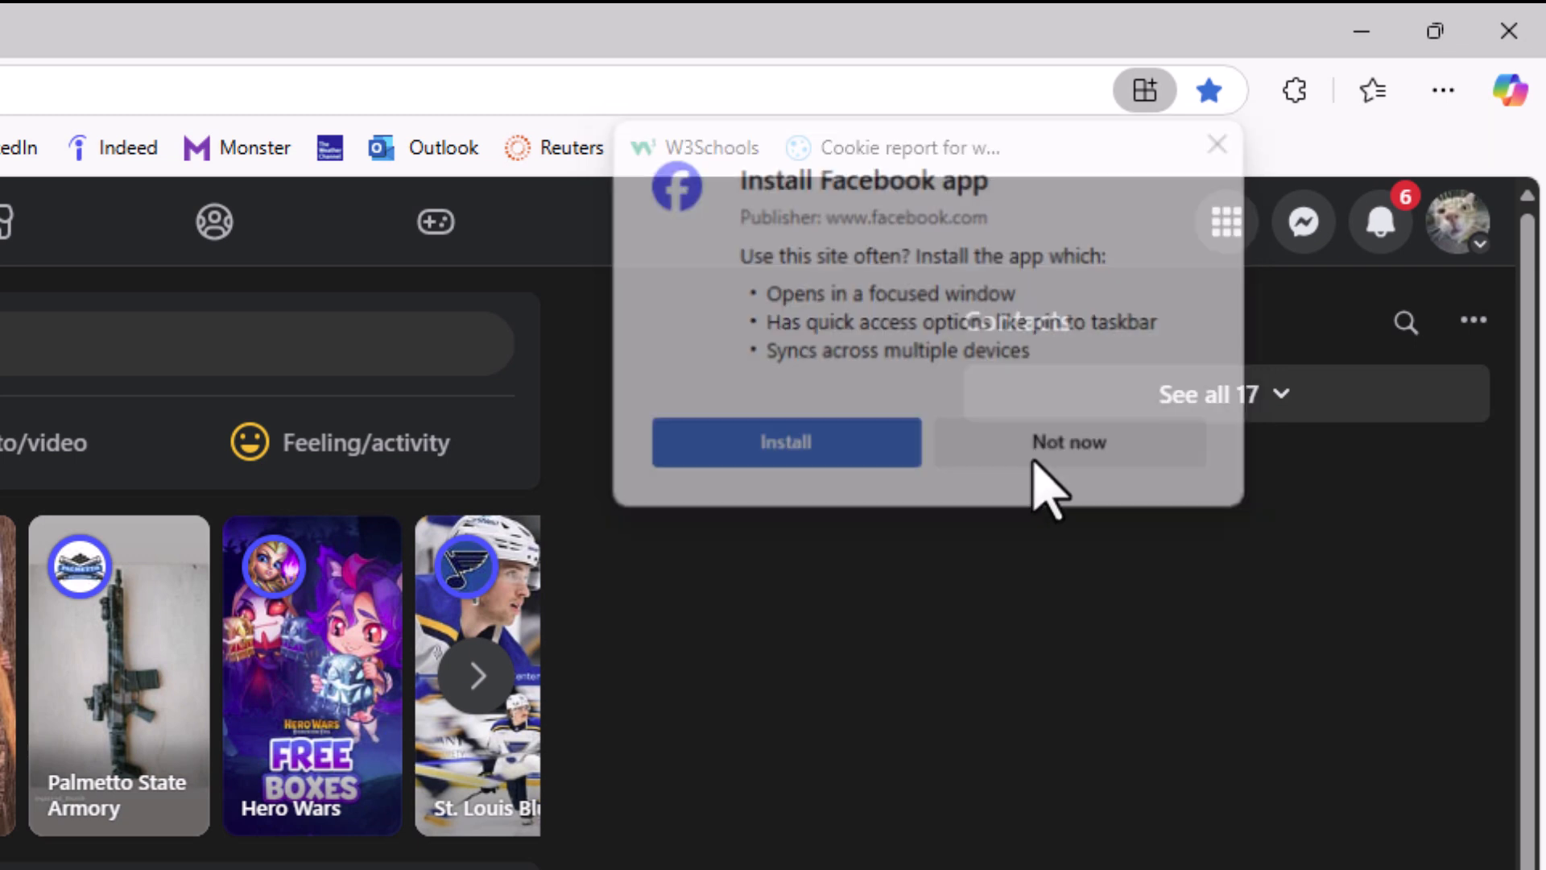
left_click(1067, 442)
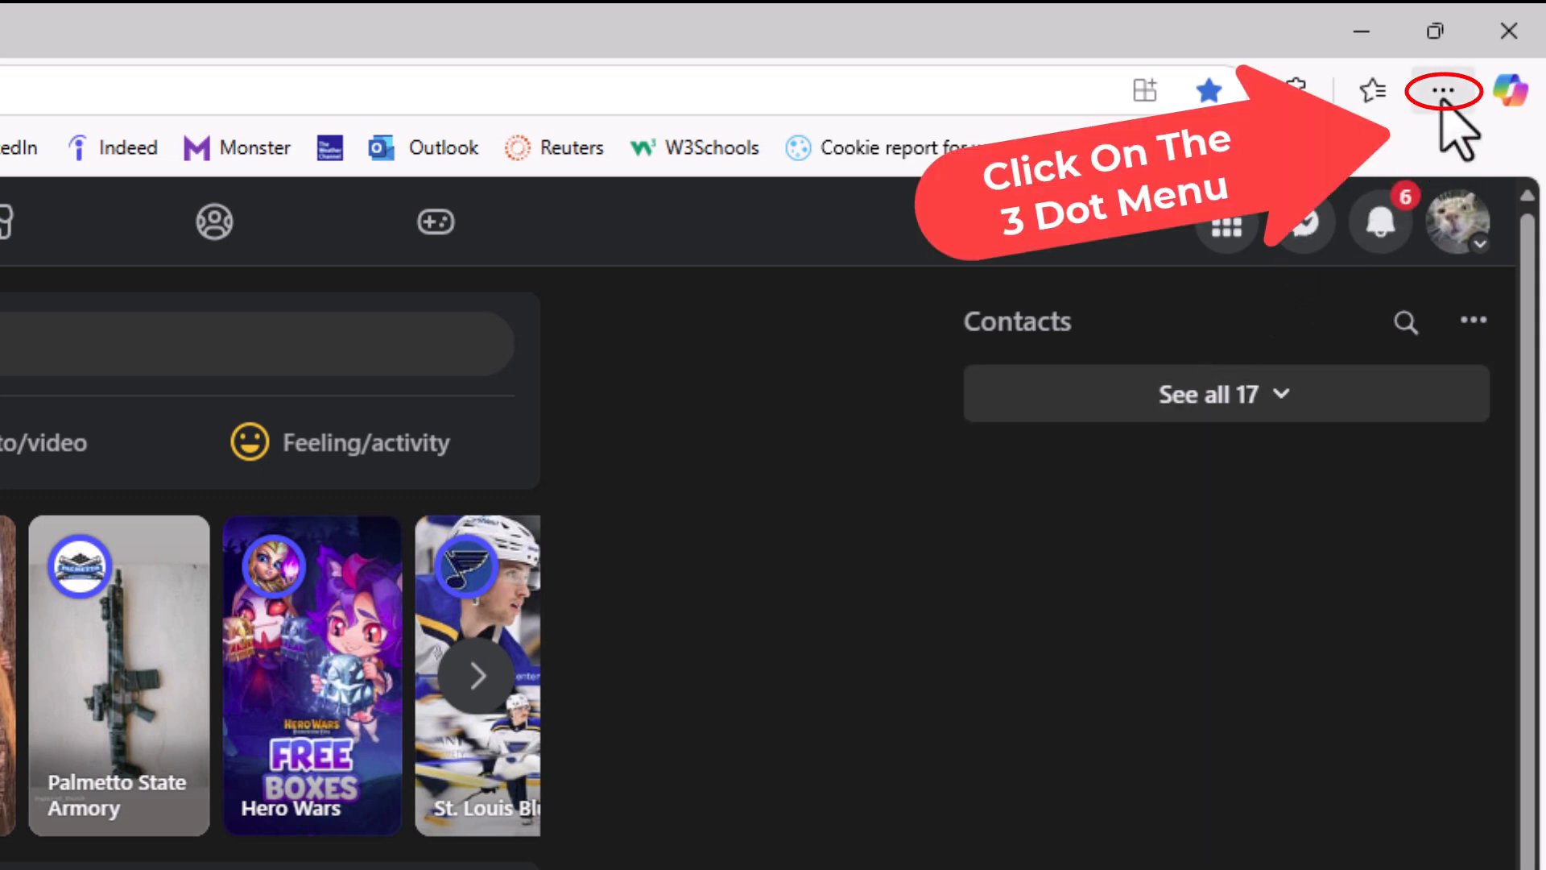
Install Facebook through Edge's Apps > Install Facebook menu and confirm Install
left_click(1442, 91)
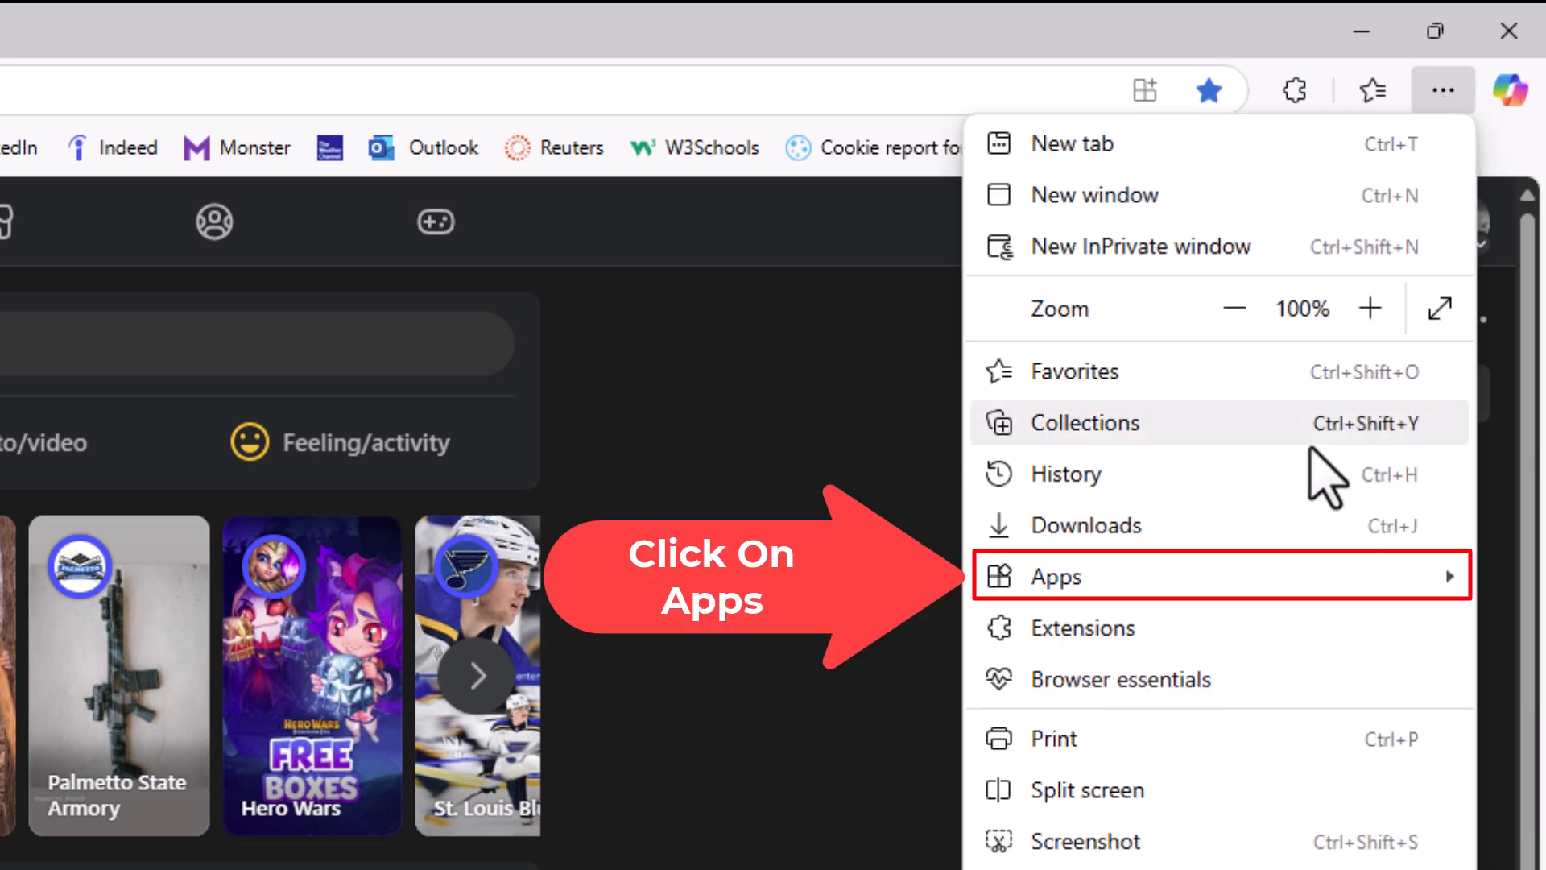
left_click(1055, 576)
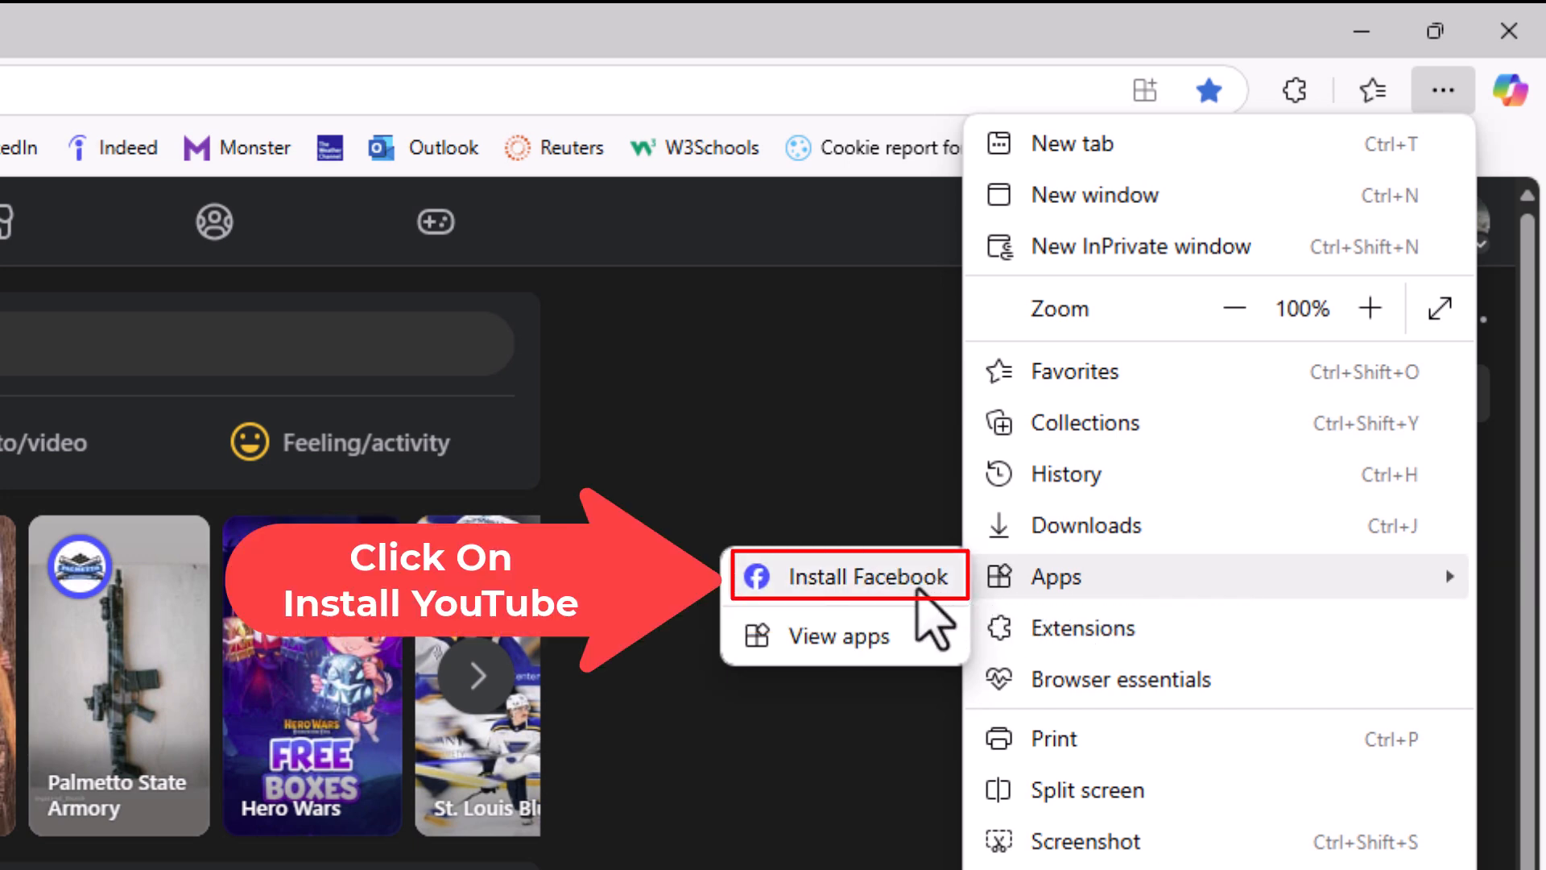
mouse_move(923, 616)
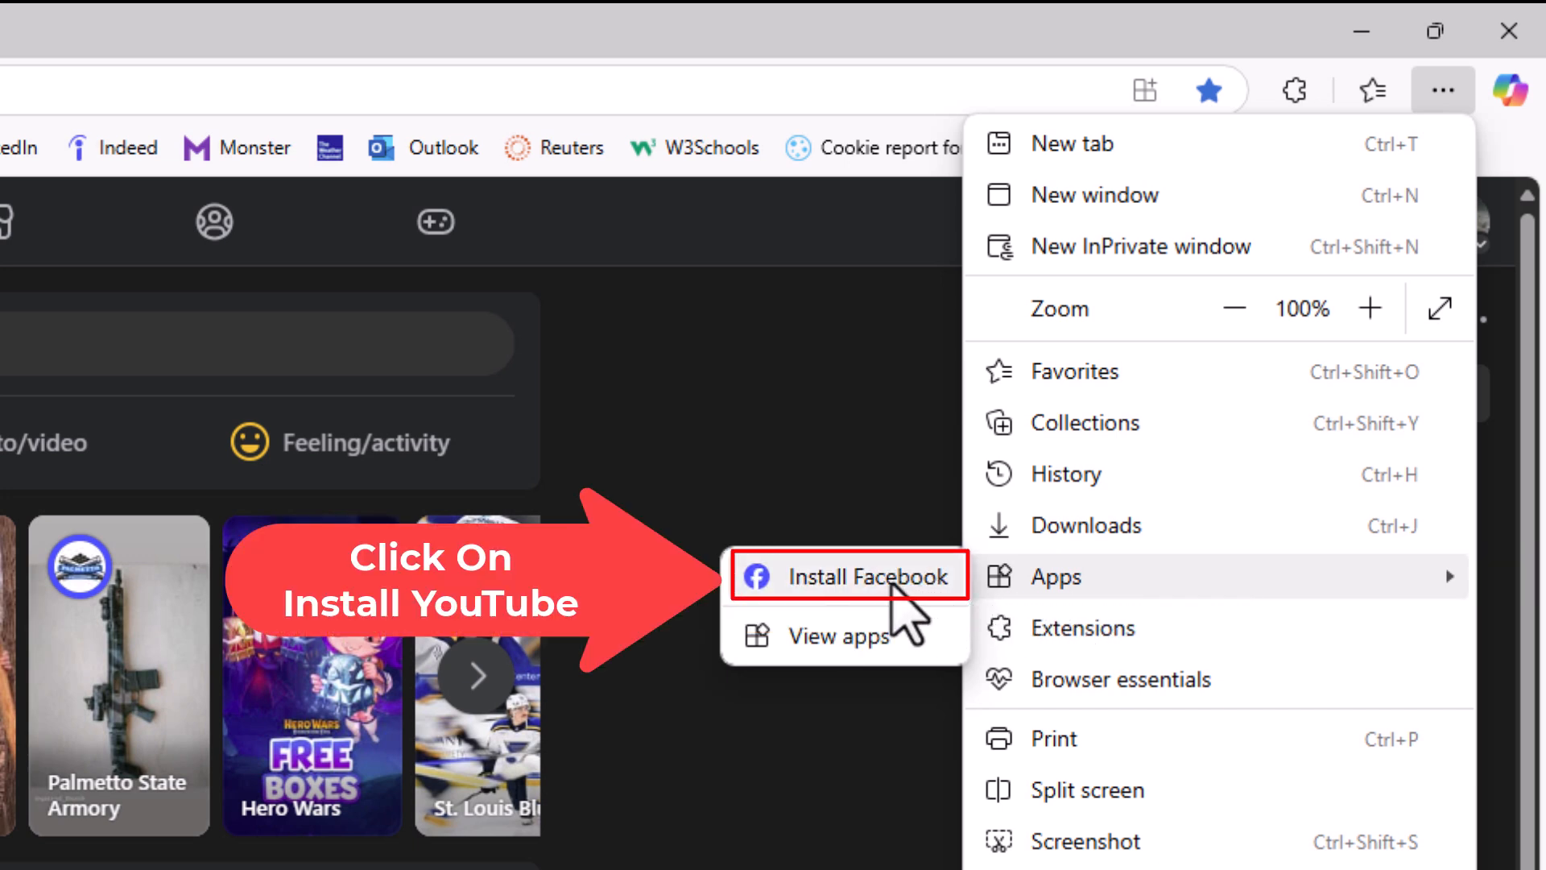
left_click(845, 575)
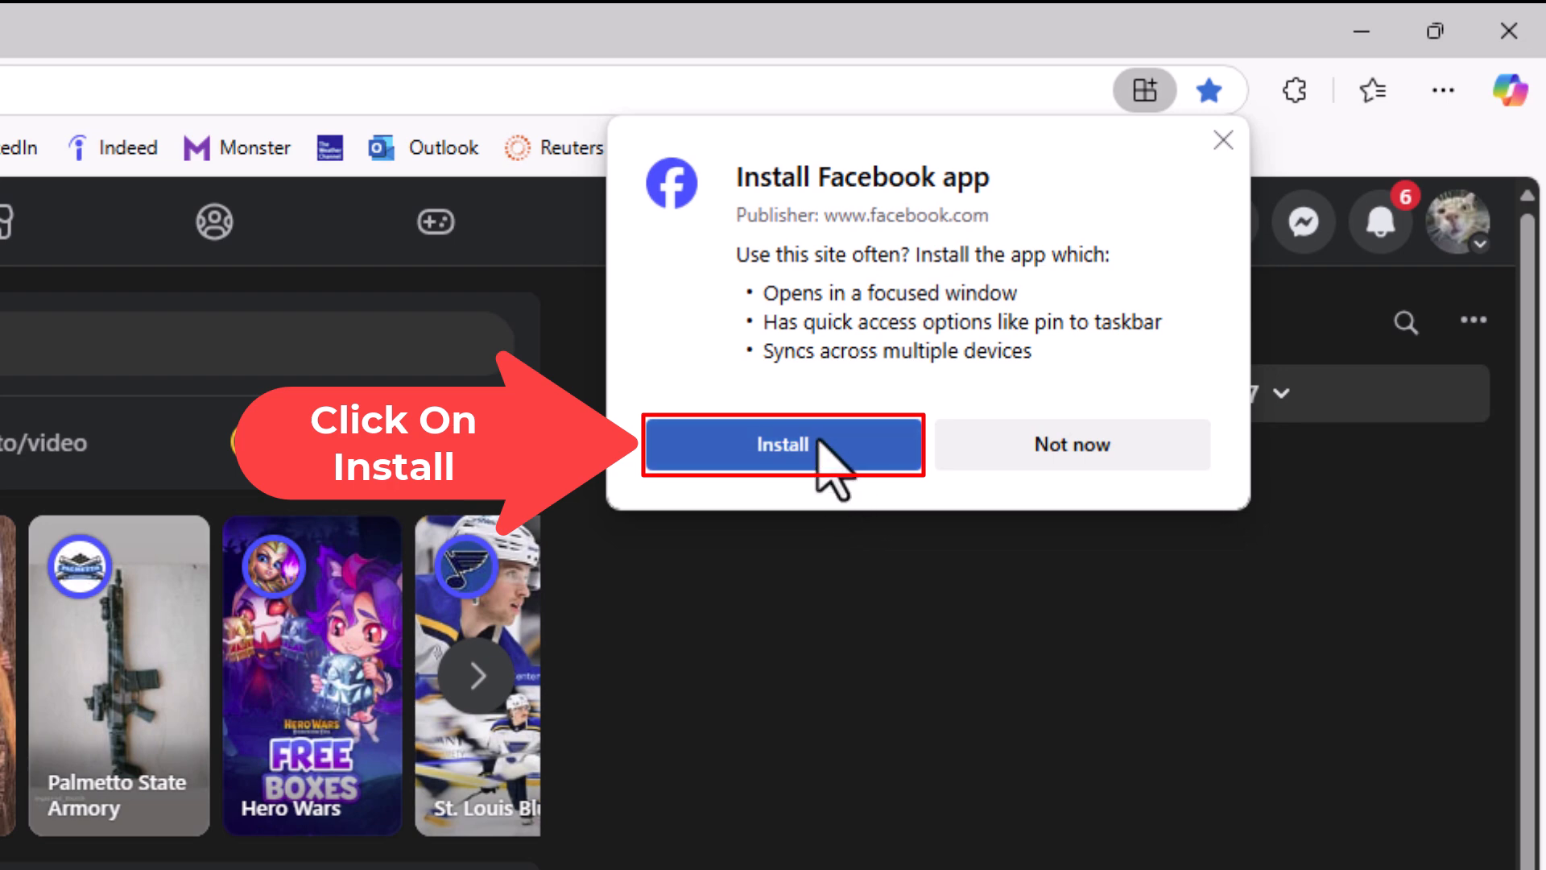
left_click(782, 445)
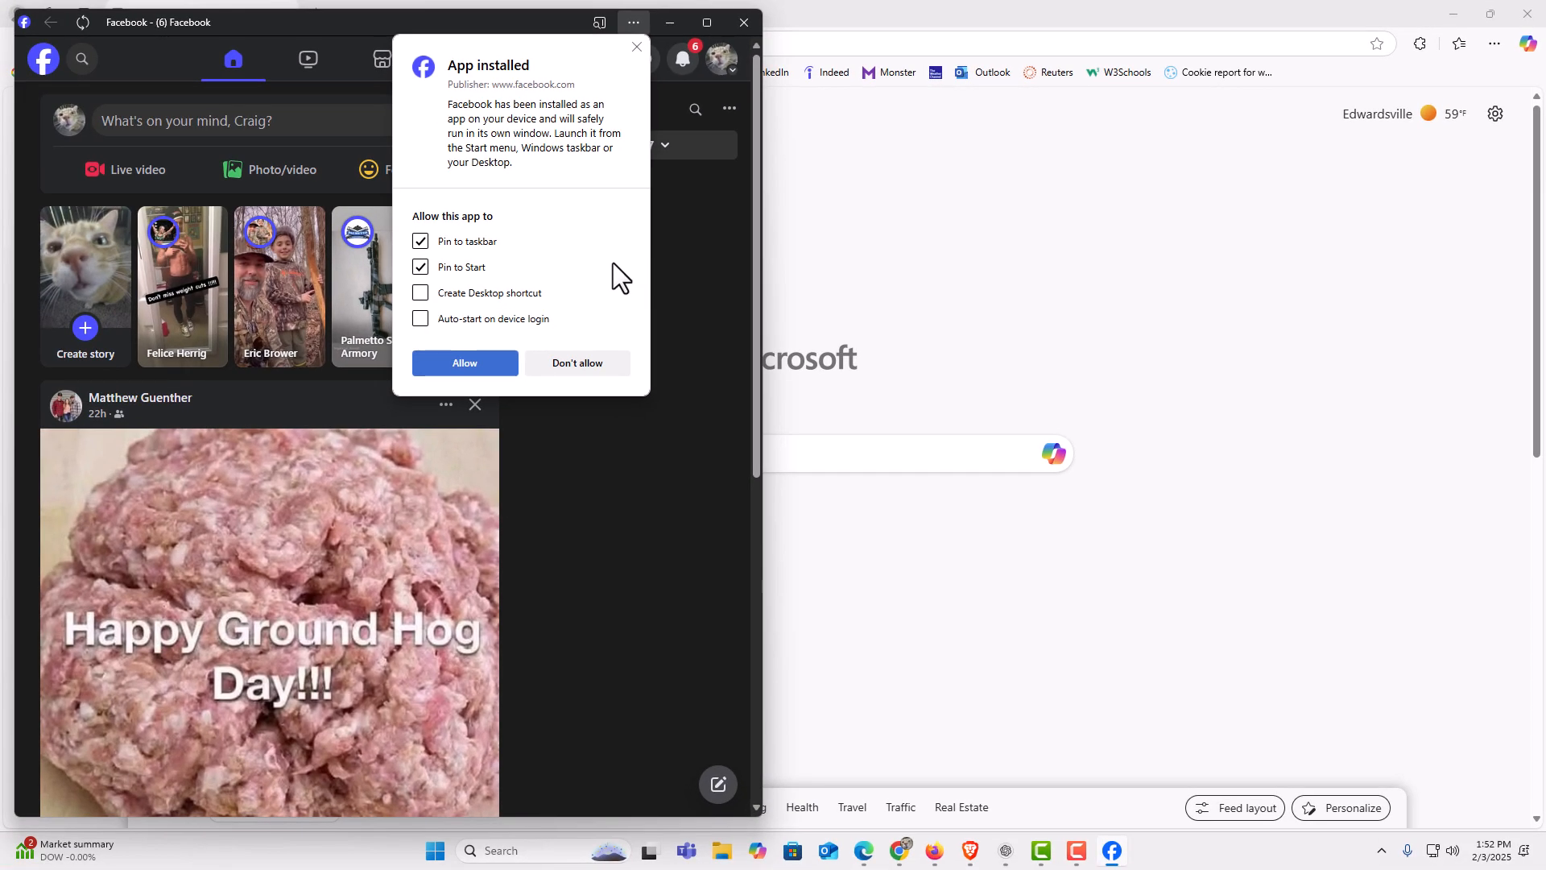
mouse_move(537, 286)
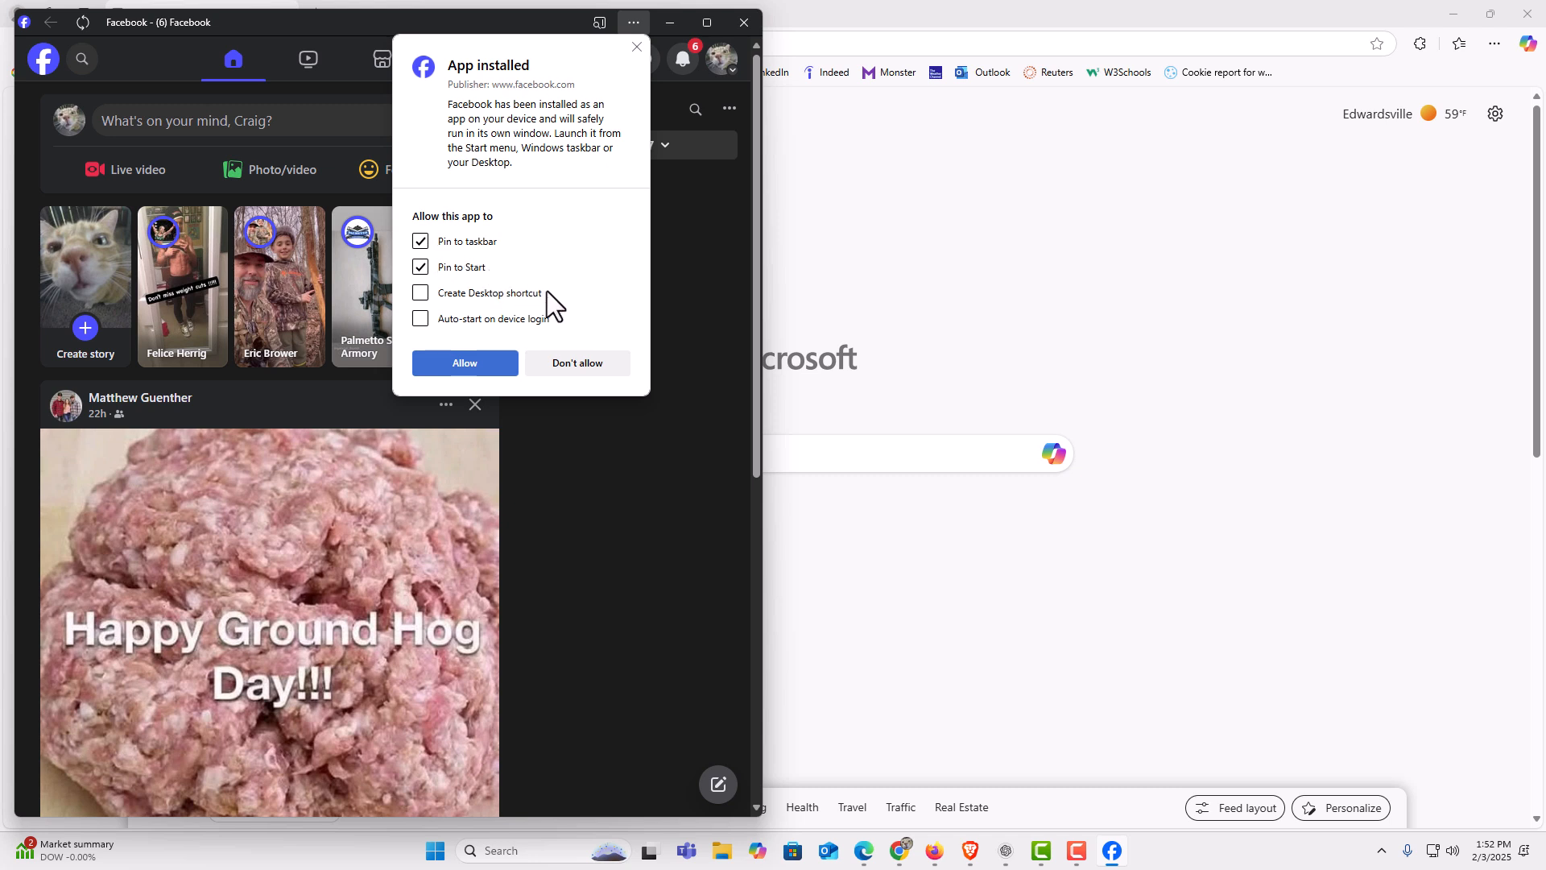
mouse_move(437, 304)
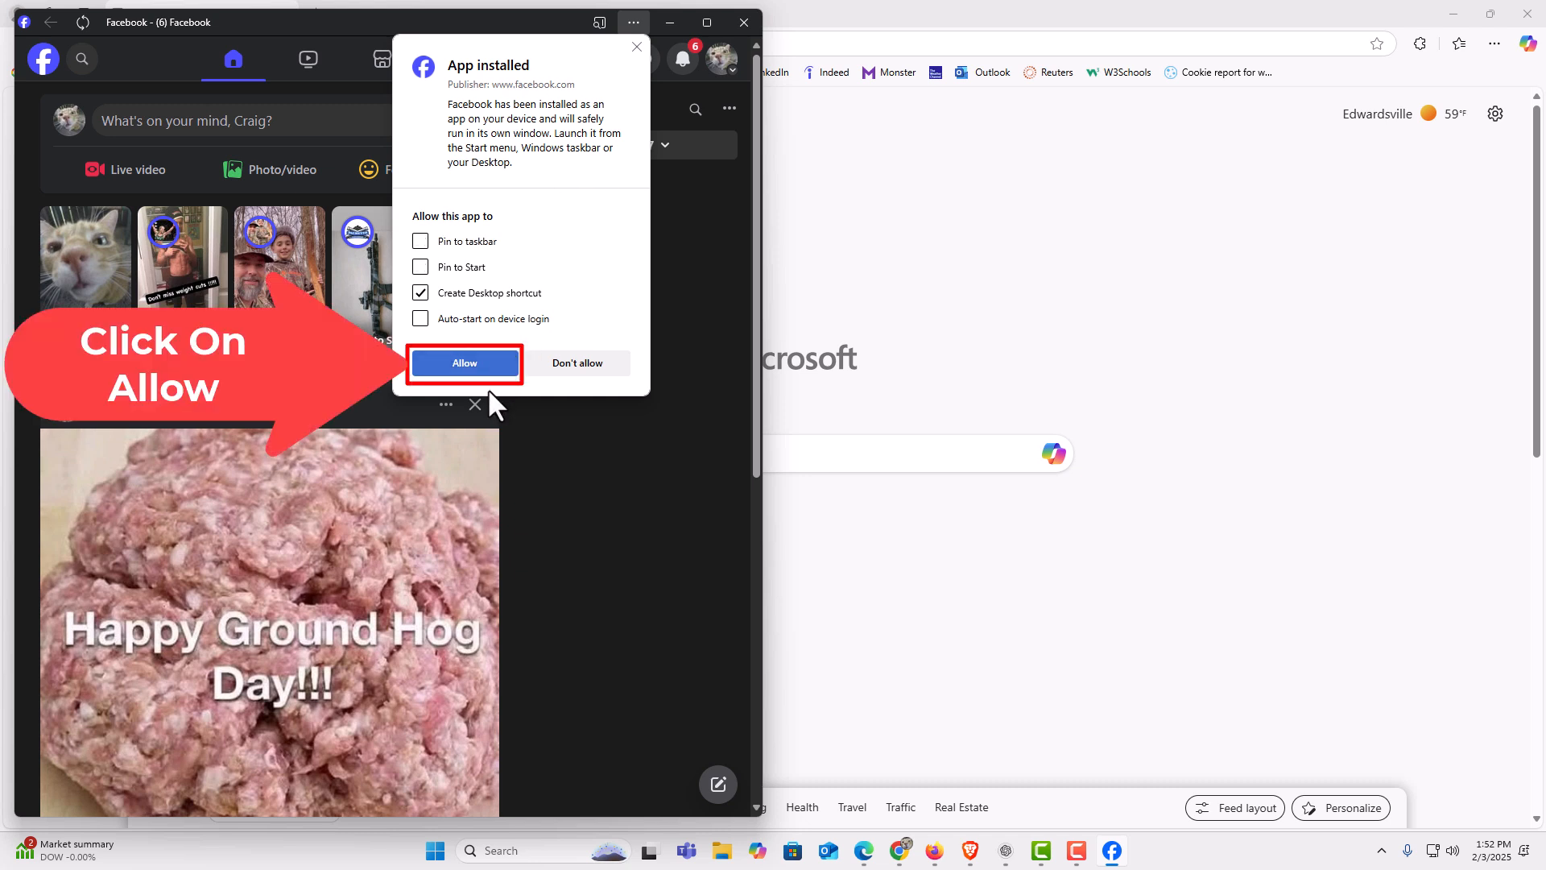
Allow only the desktop shortcut, without taskbar or Start pins, and close Facebook
left_click(464, 363)
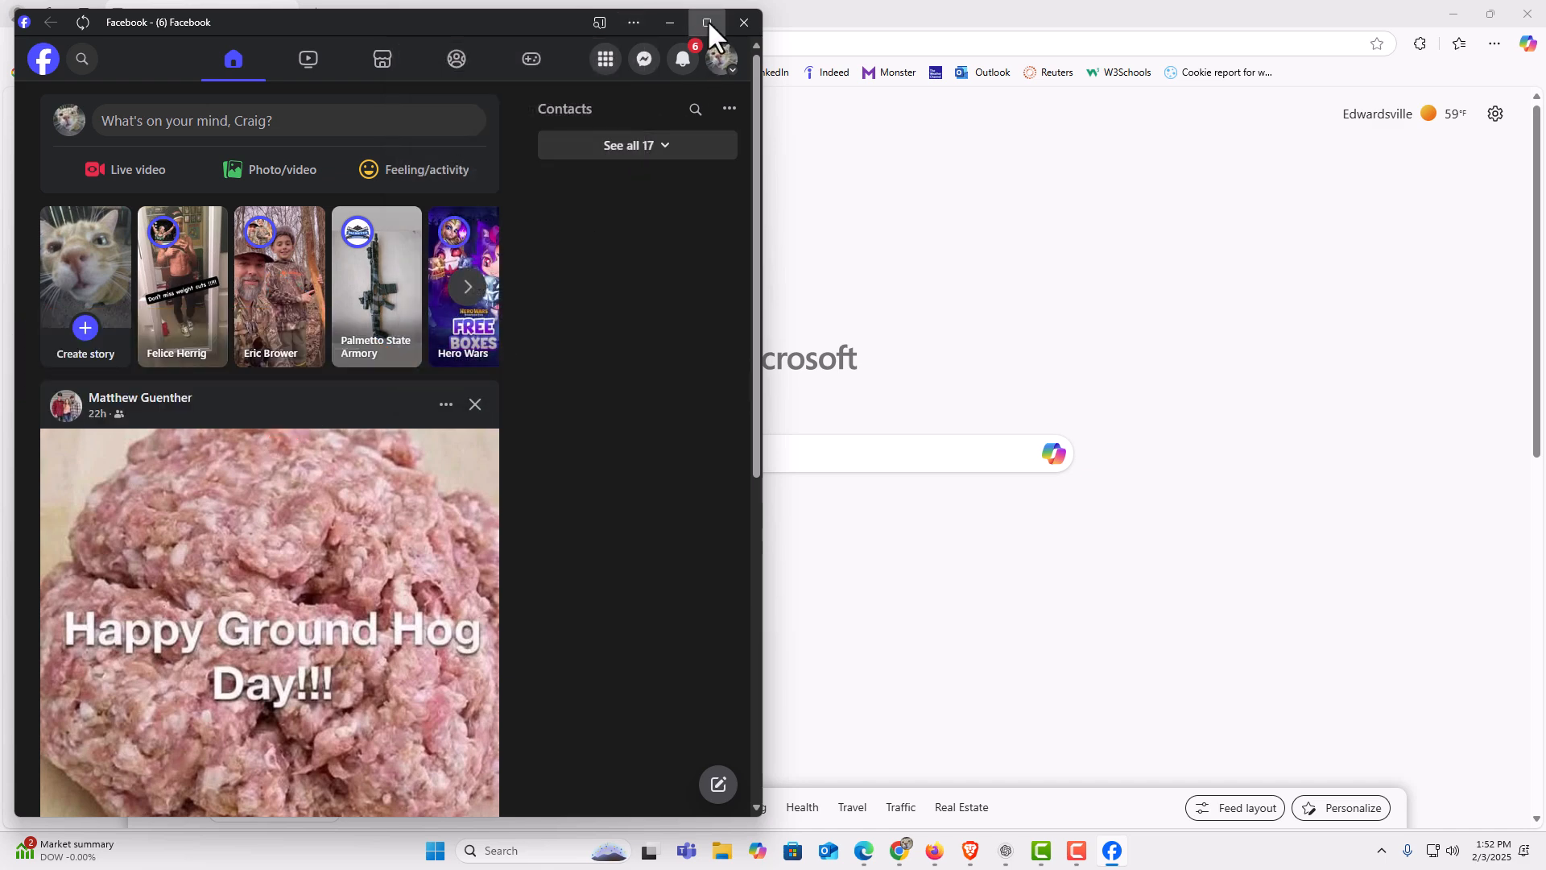
left_click(707, 21)
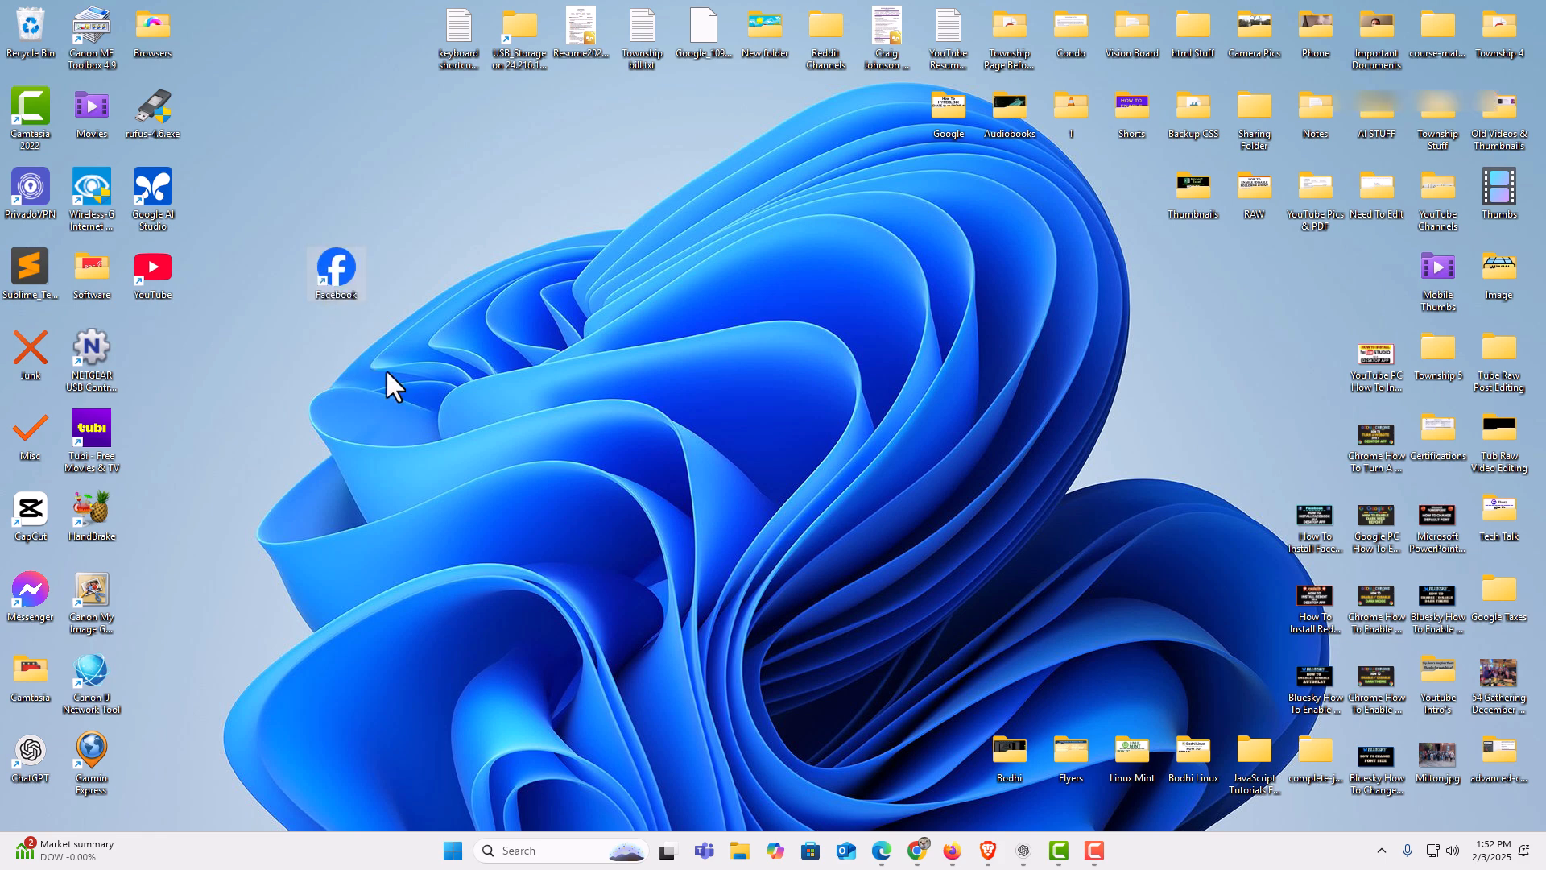
mouse_move(531, 752)
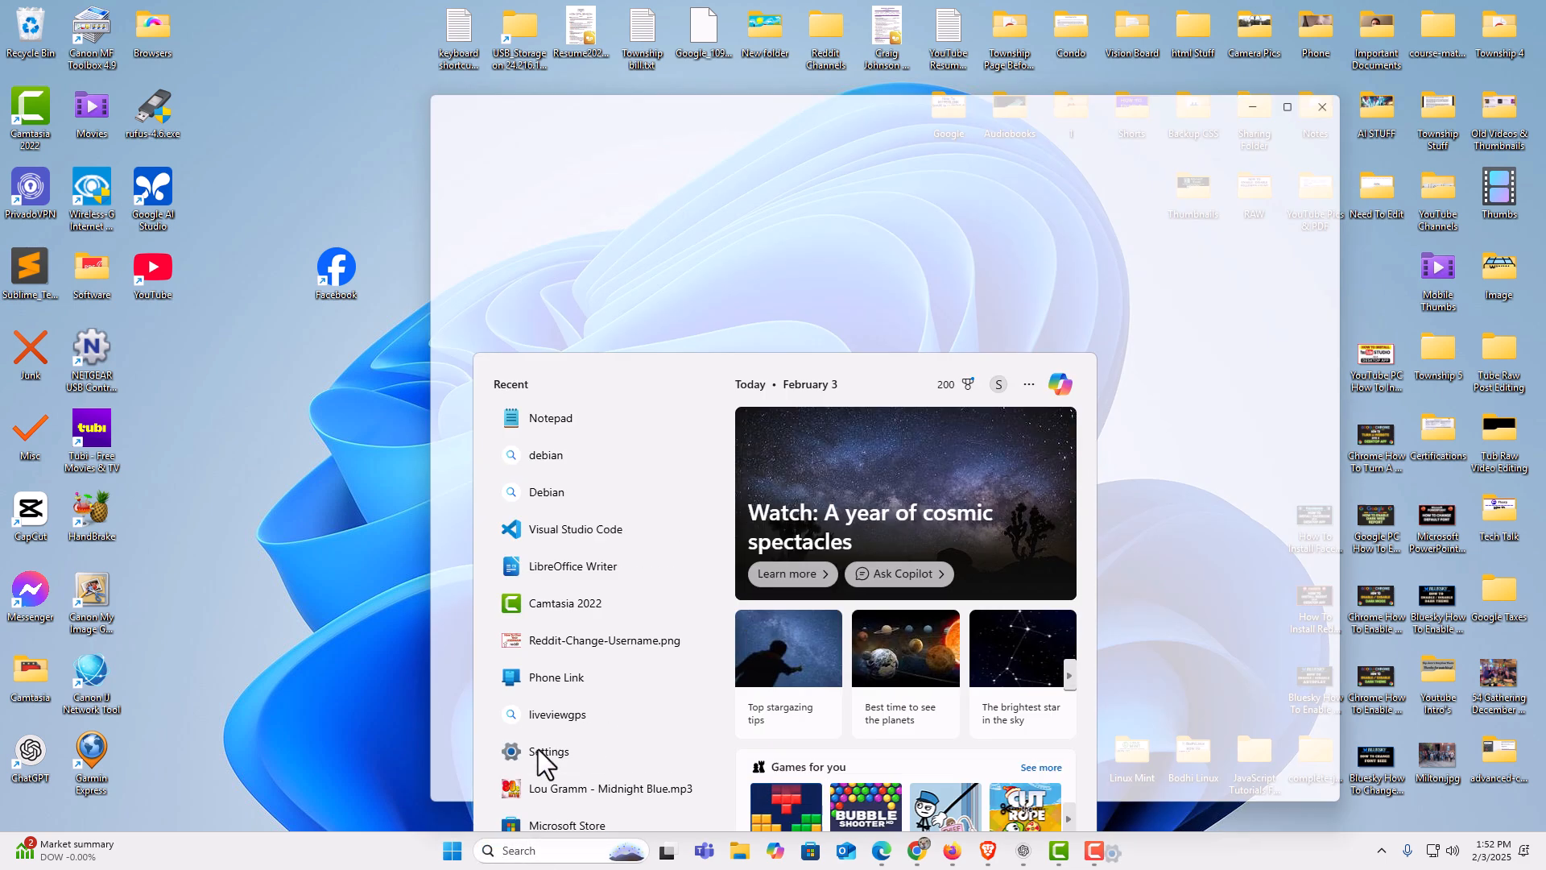
Open Settings' Installed apps list and scroll to the Facebook entry
left_click(549, 751)
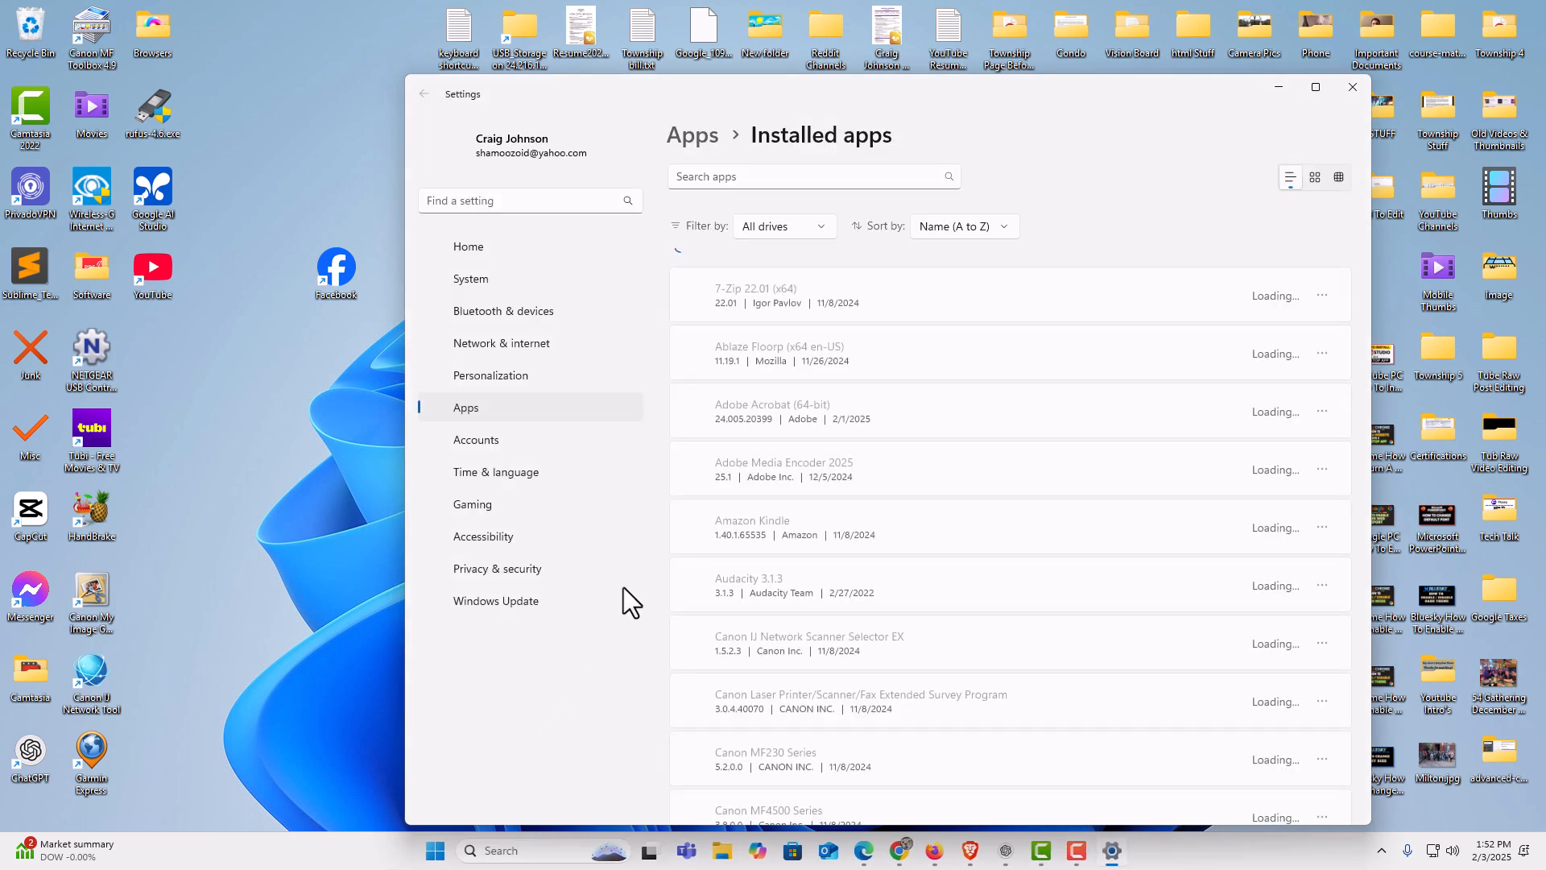
mouse_move(641, 508)
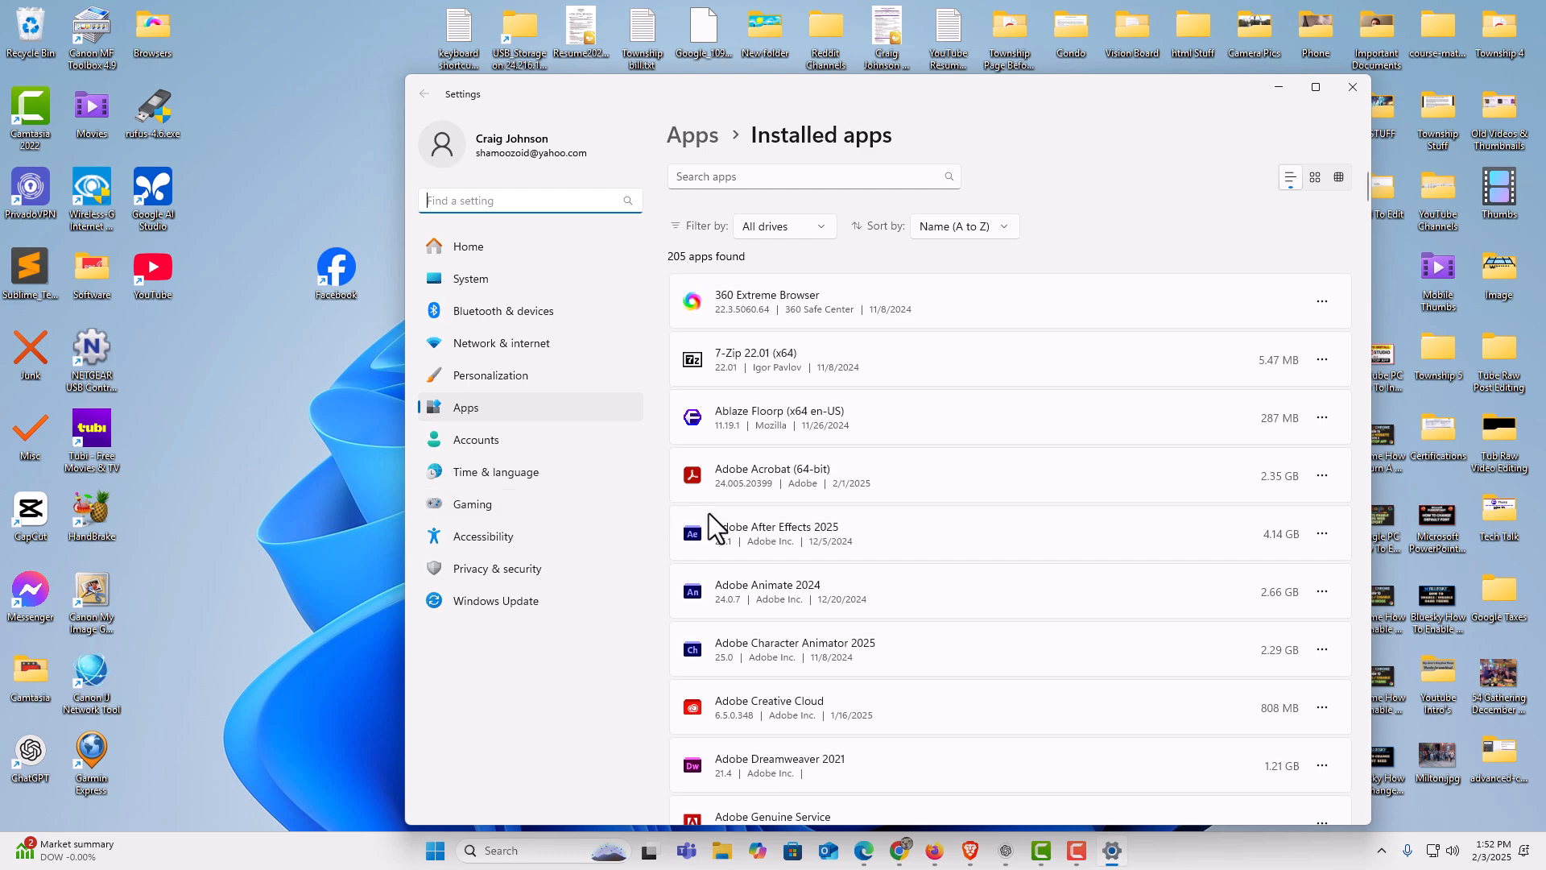
scroll("down", 3)
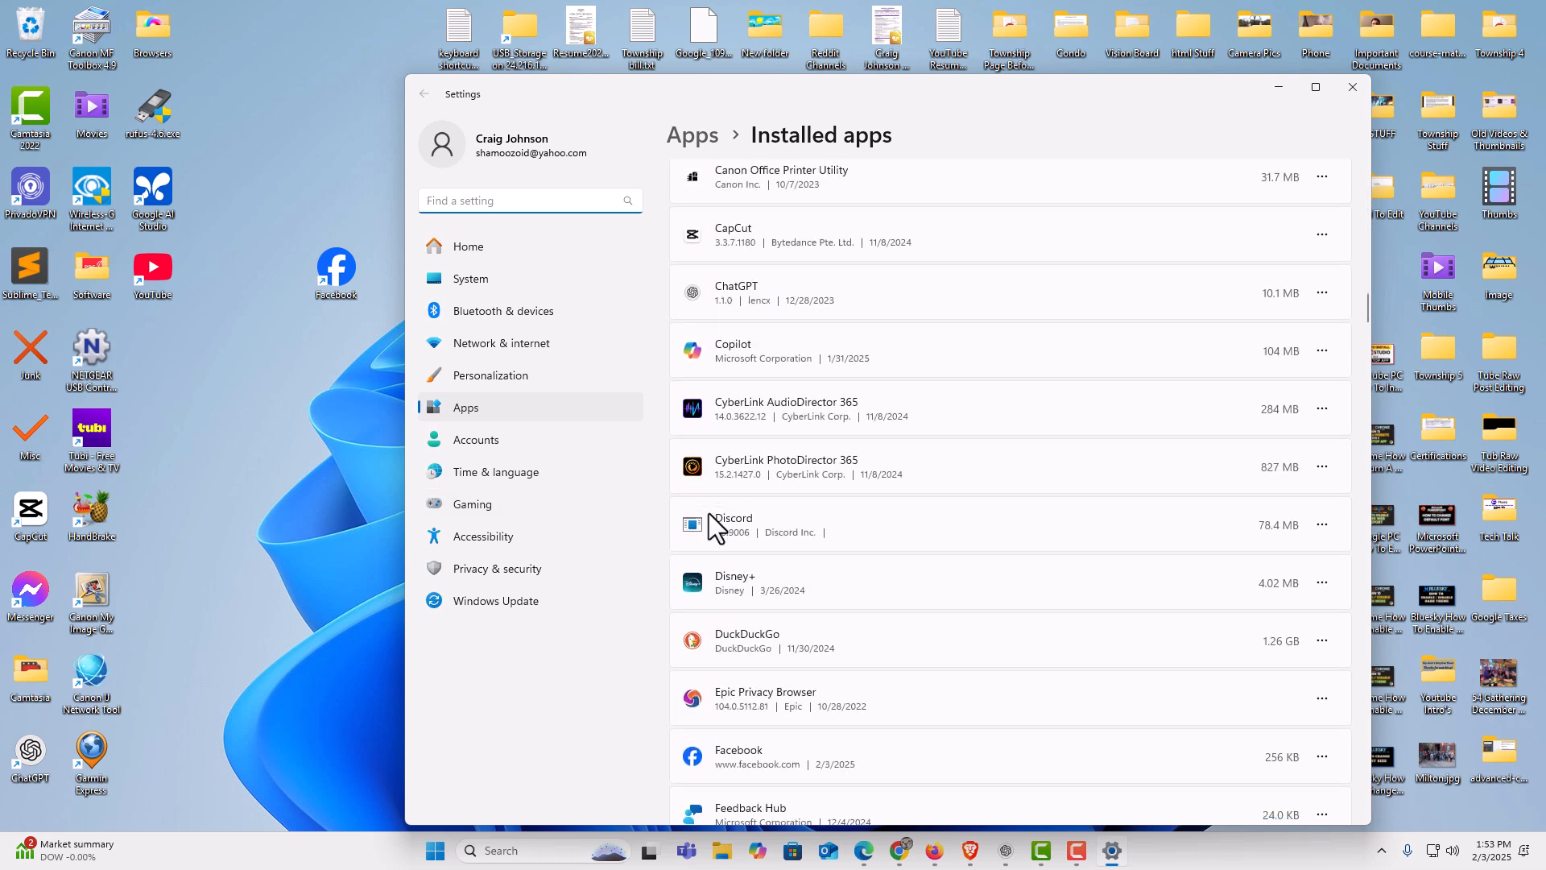
scroll("down", 3)
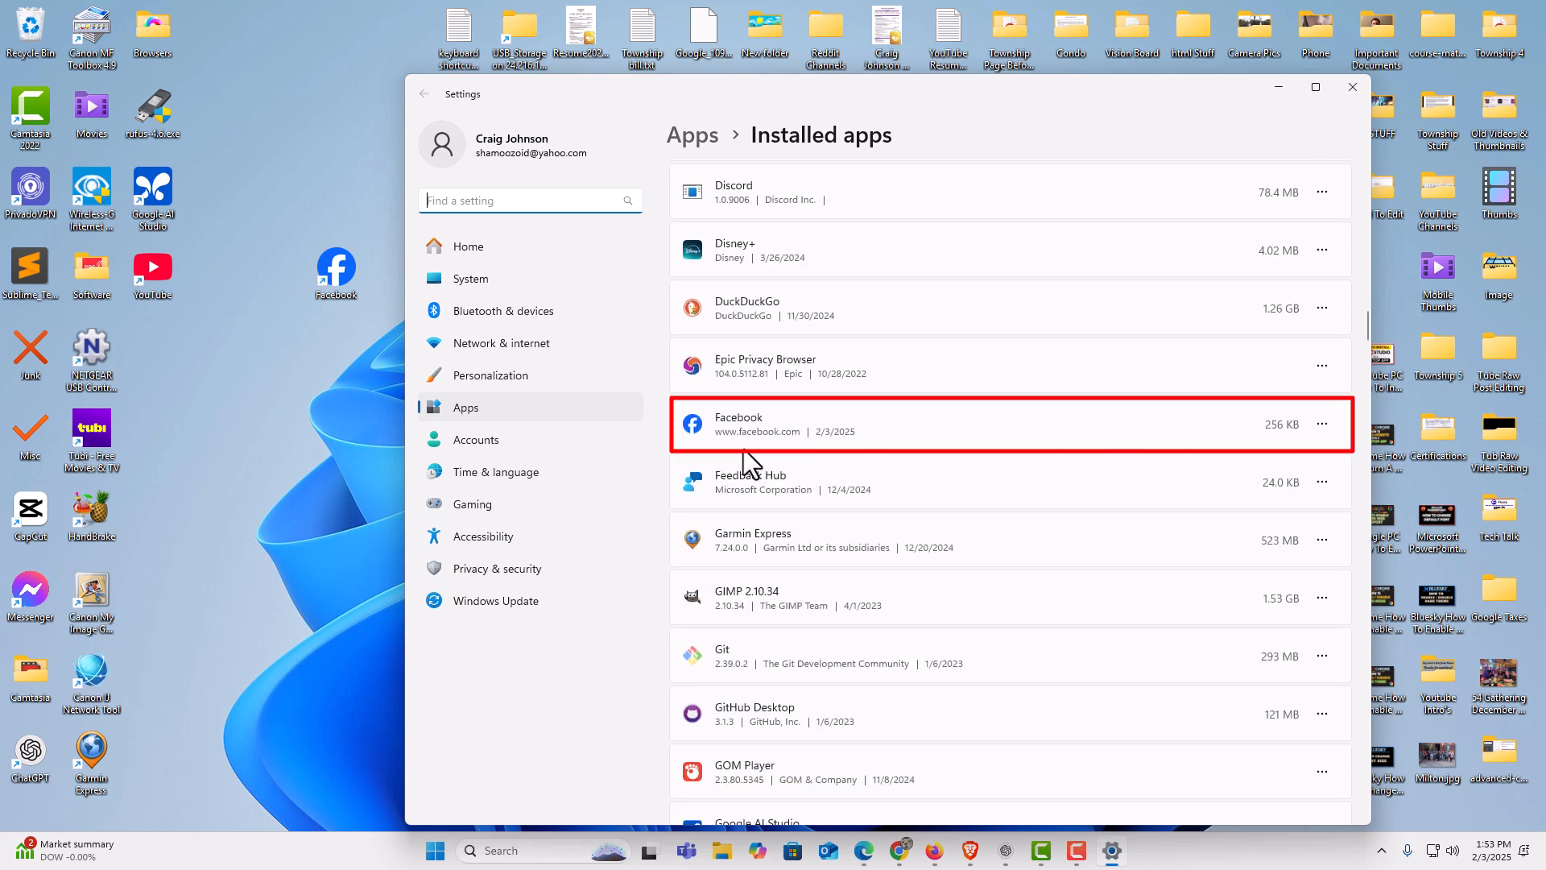
mouse_move(875, 454)
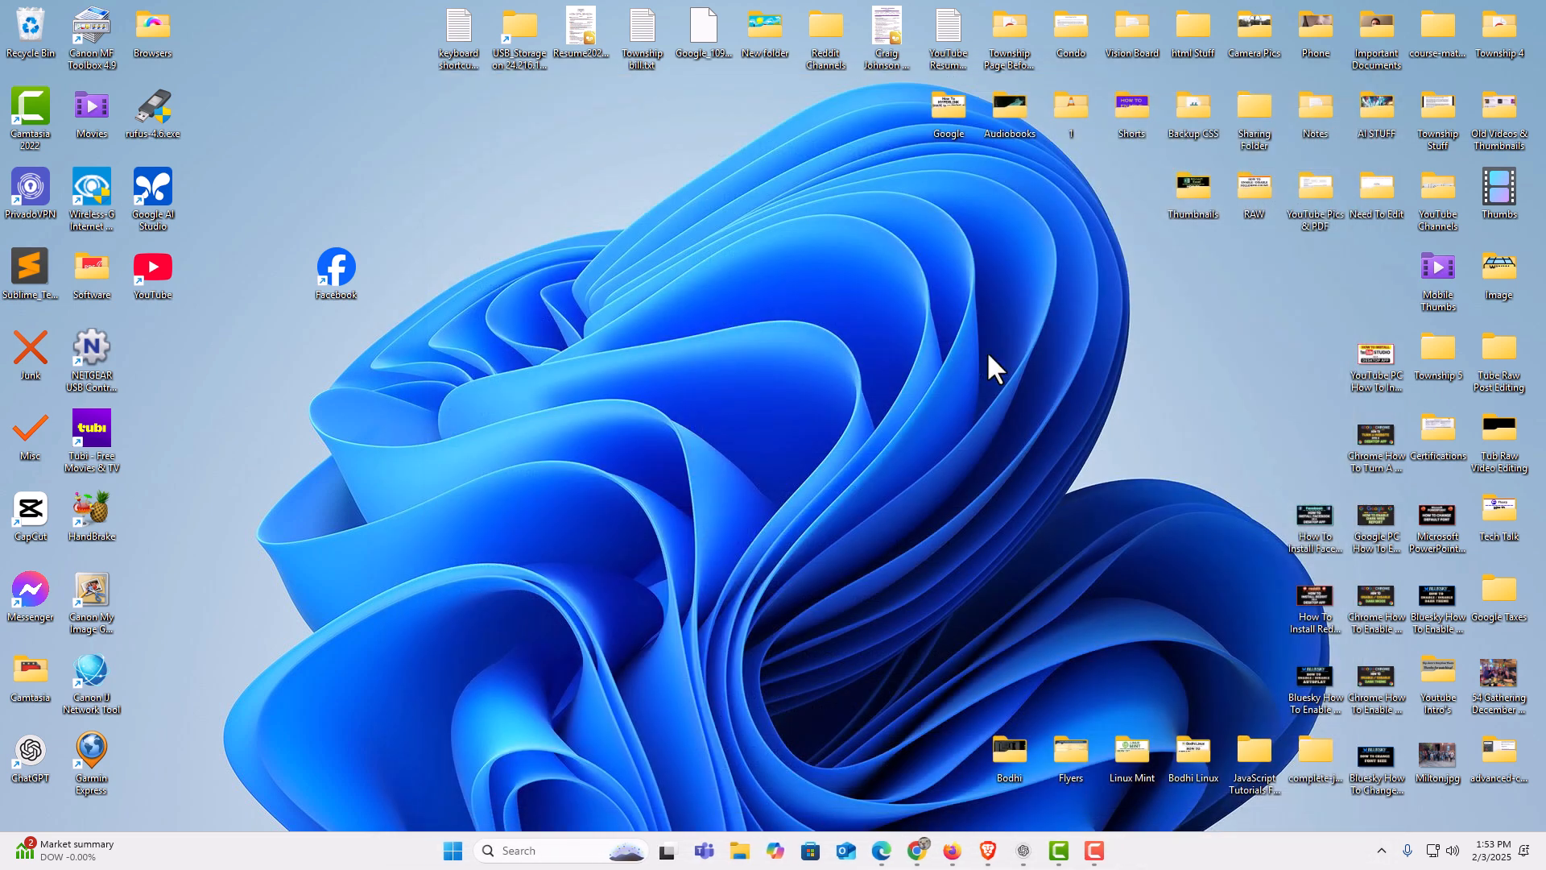
mouse_move(902, 469)
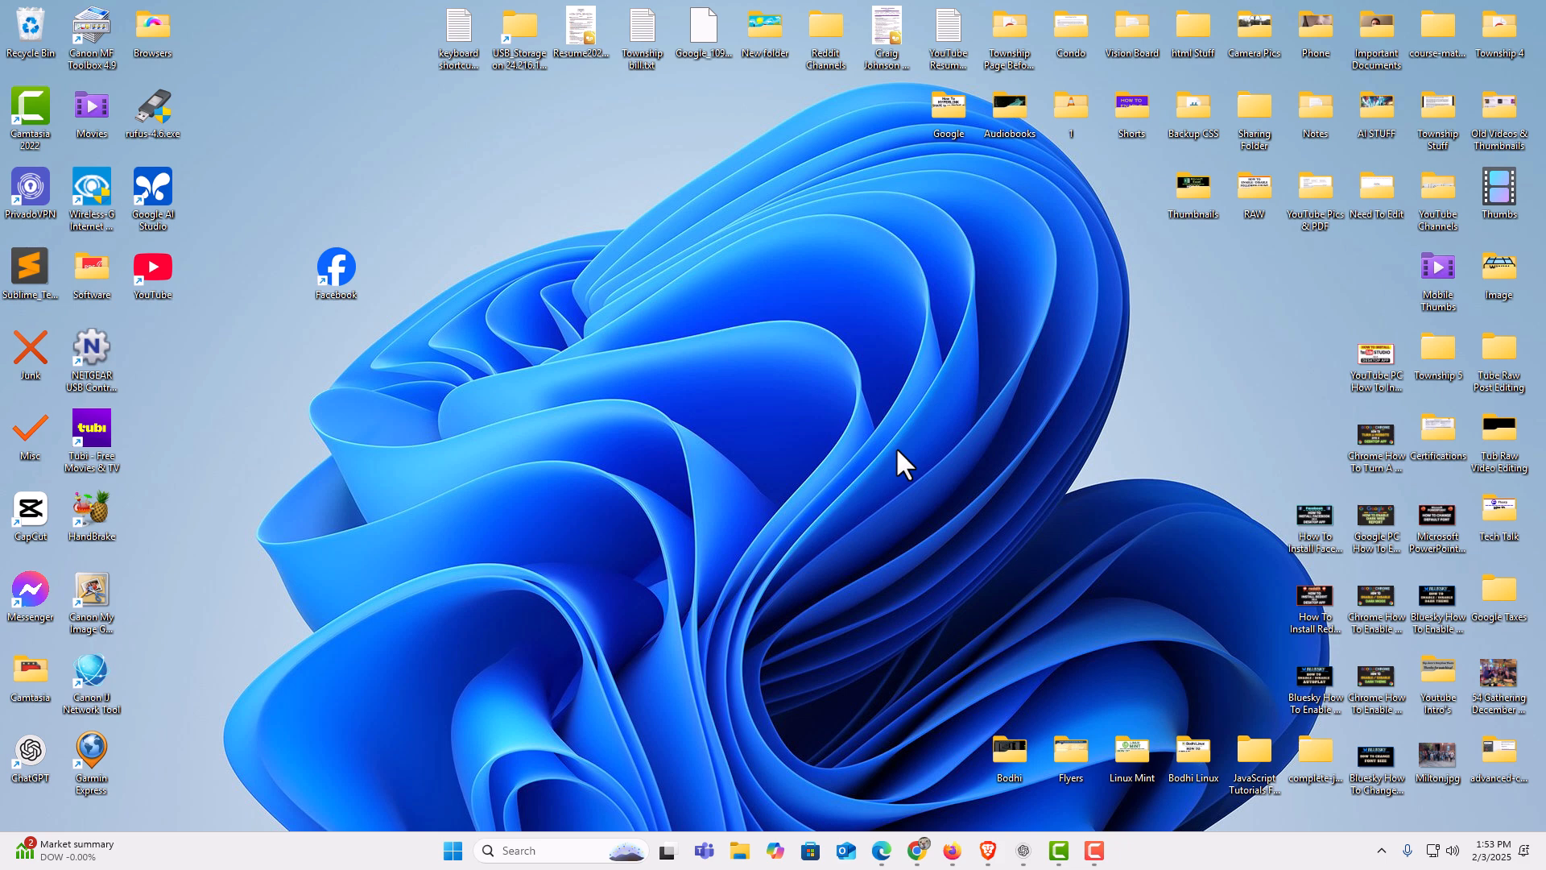